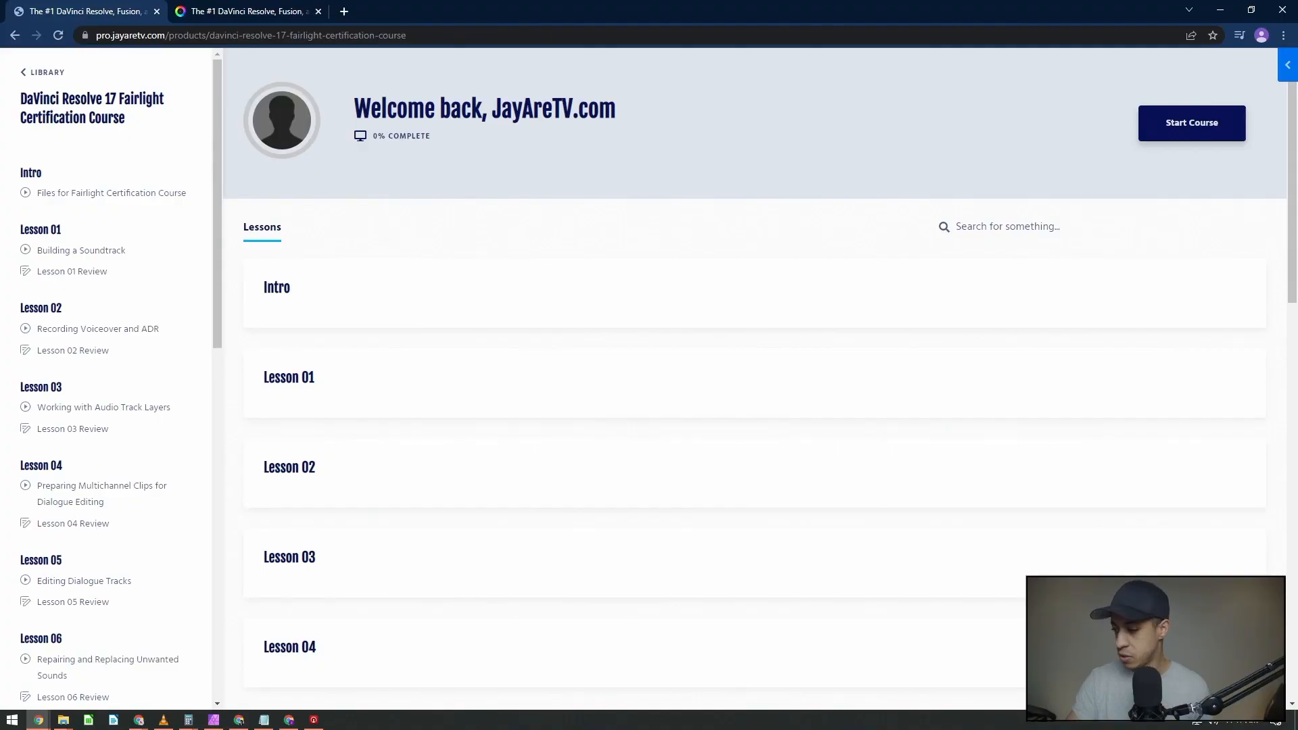
pyautogui.moveTo(351, 296)
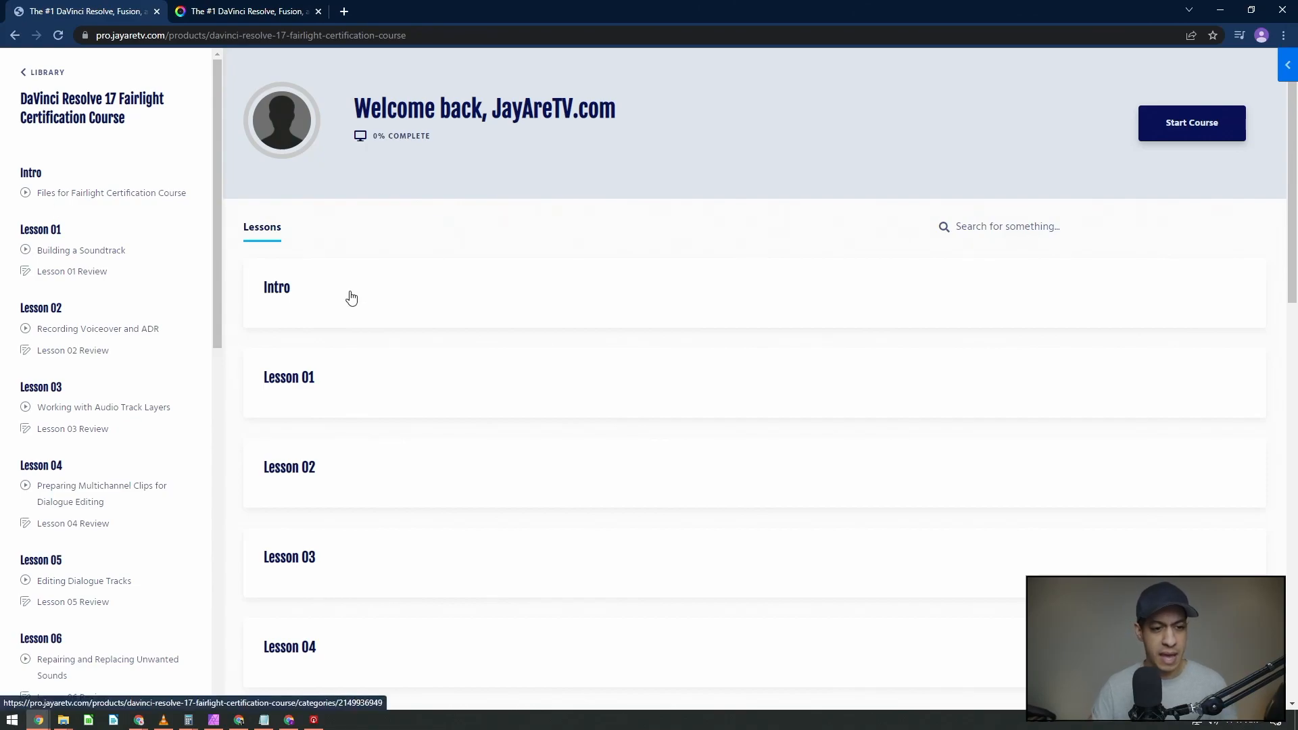
# Open the Intro lesson containing the Fairlight Certification Course project files.
pyautogui.click(276, 288)
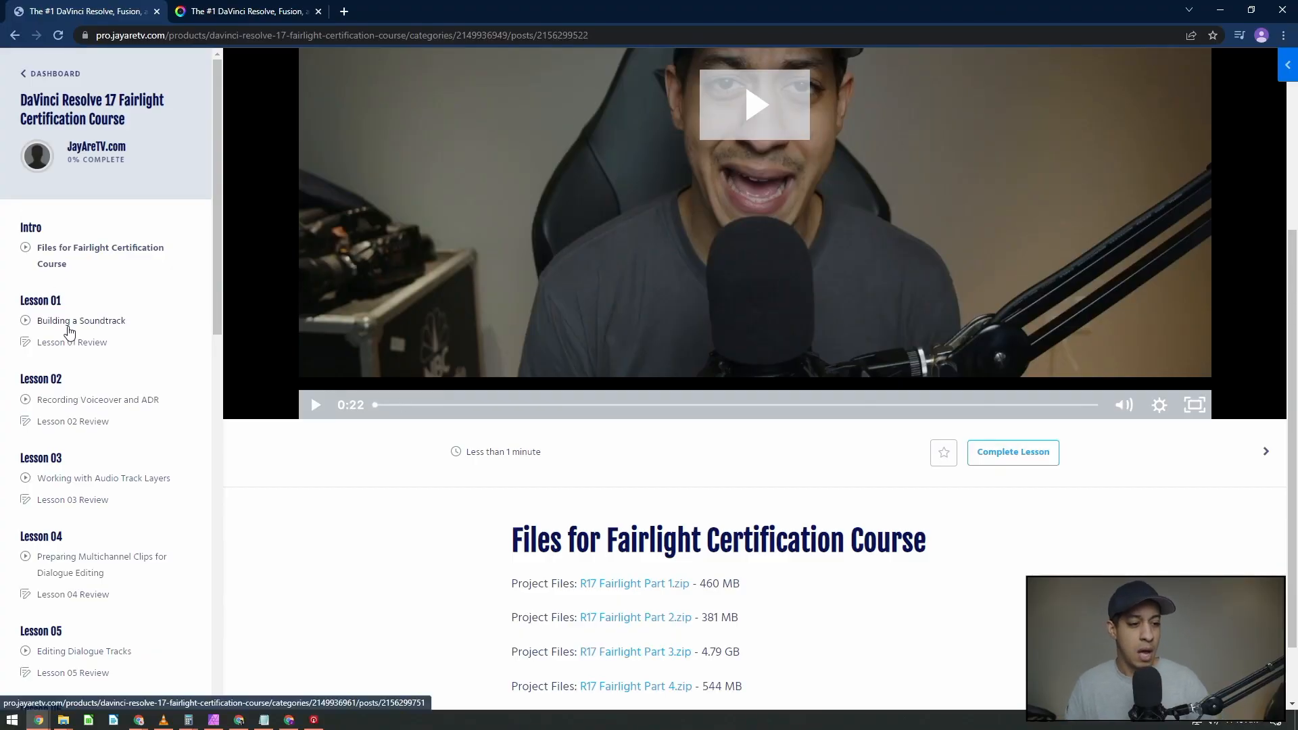
# Open the Building a Soundtrack lesson and scroll through its content.
pyautogui.click(81, 320)
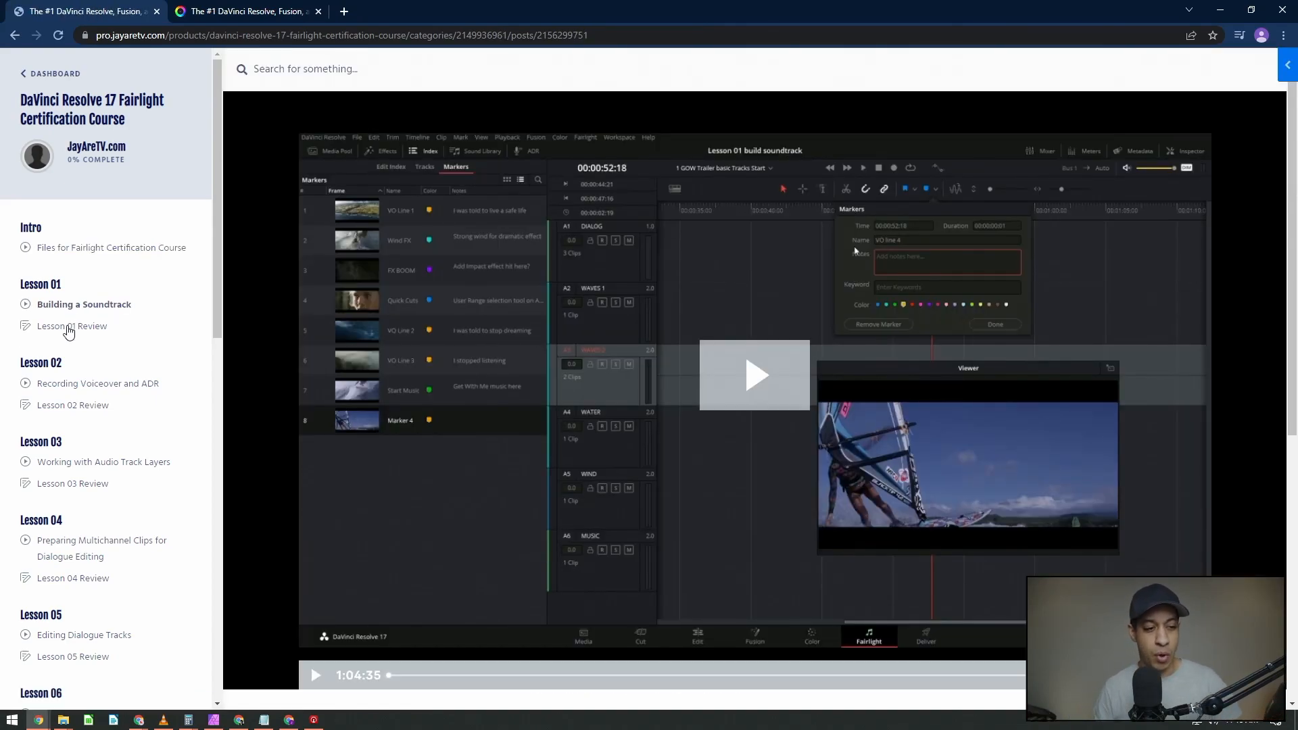
pyautogui.scroll(-3)
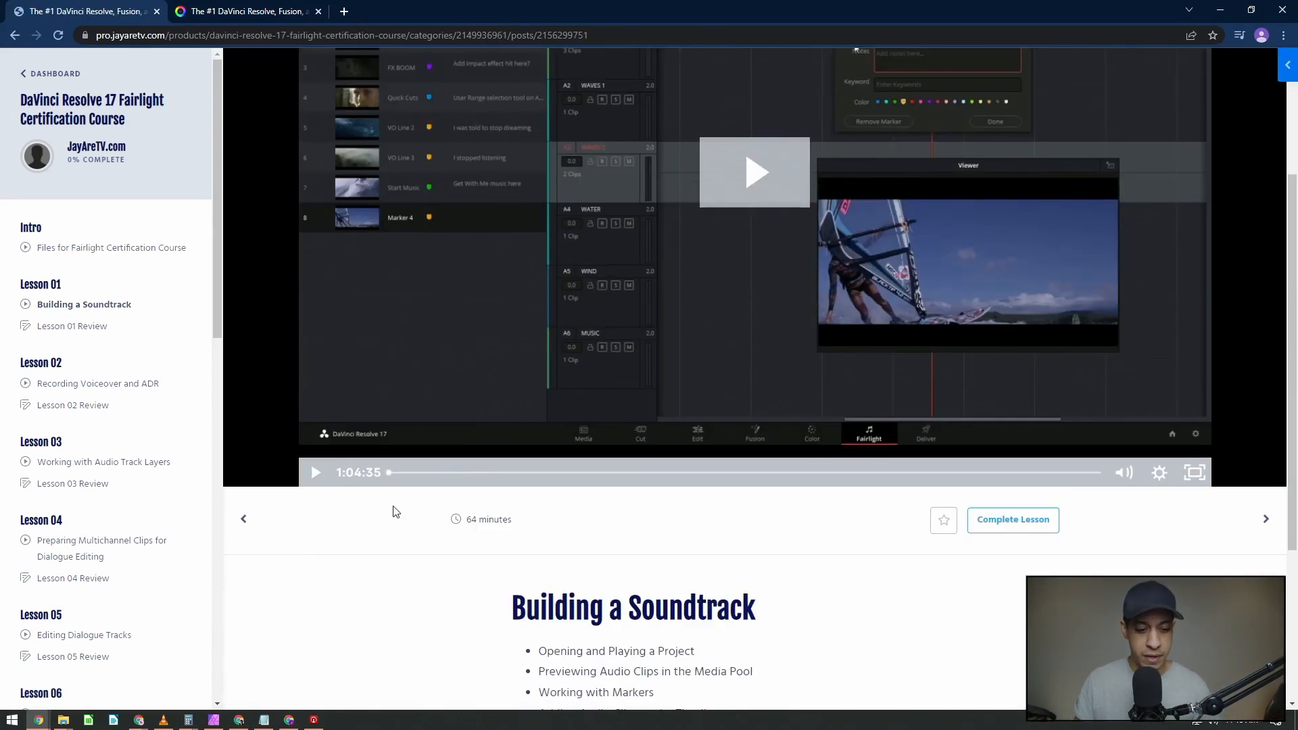
pyautogui.scroll(-3)
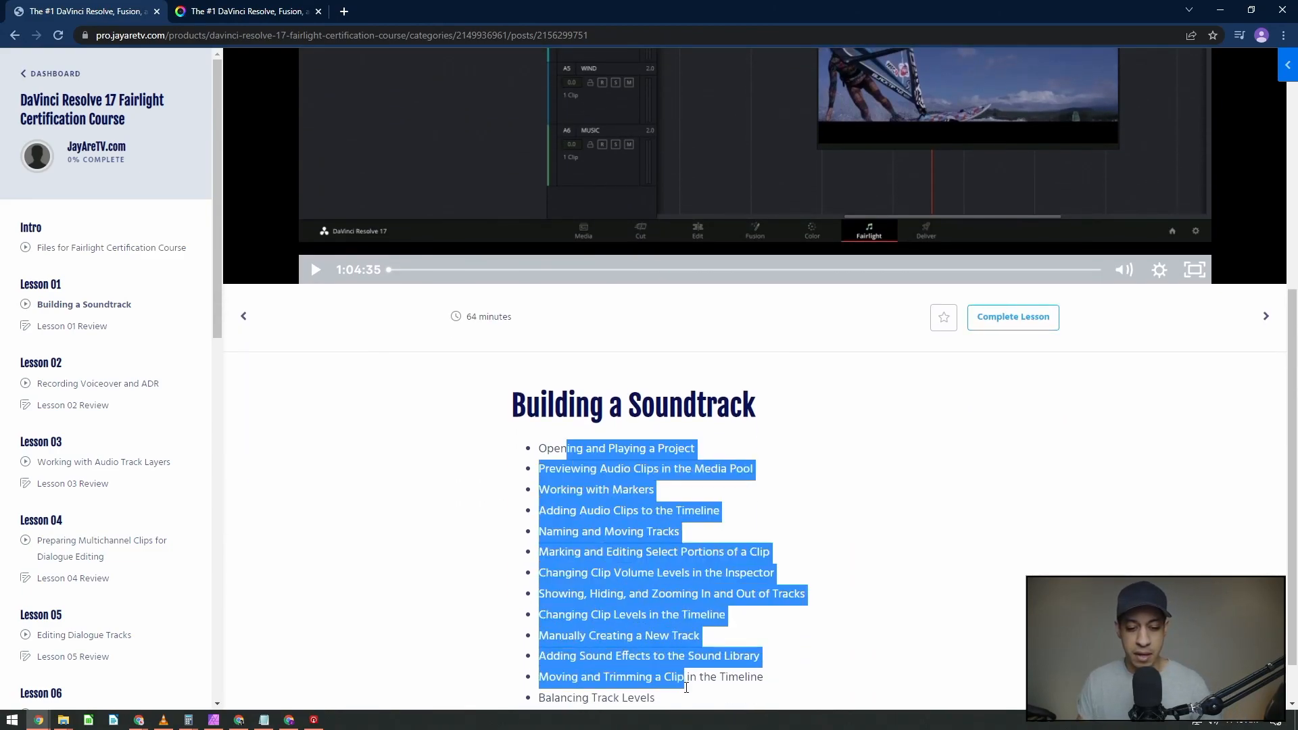
pyautogui.click(691, 567)
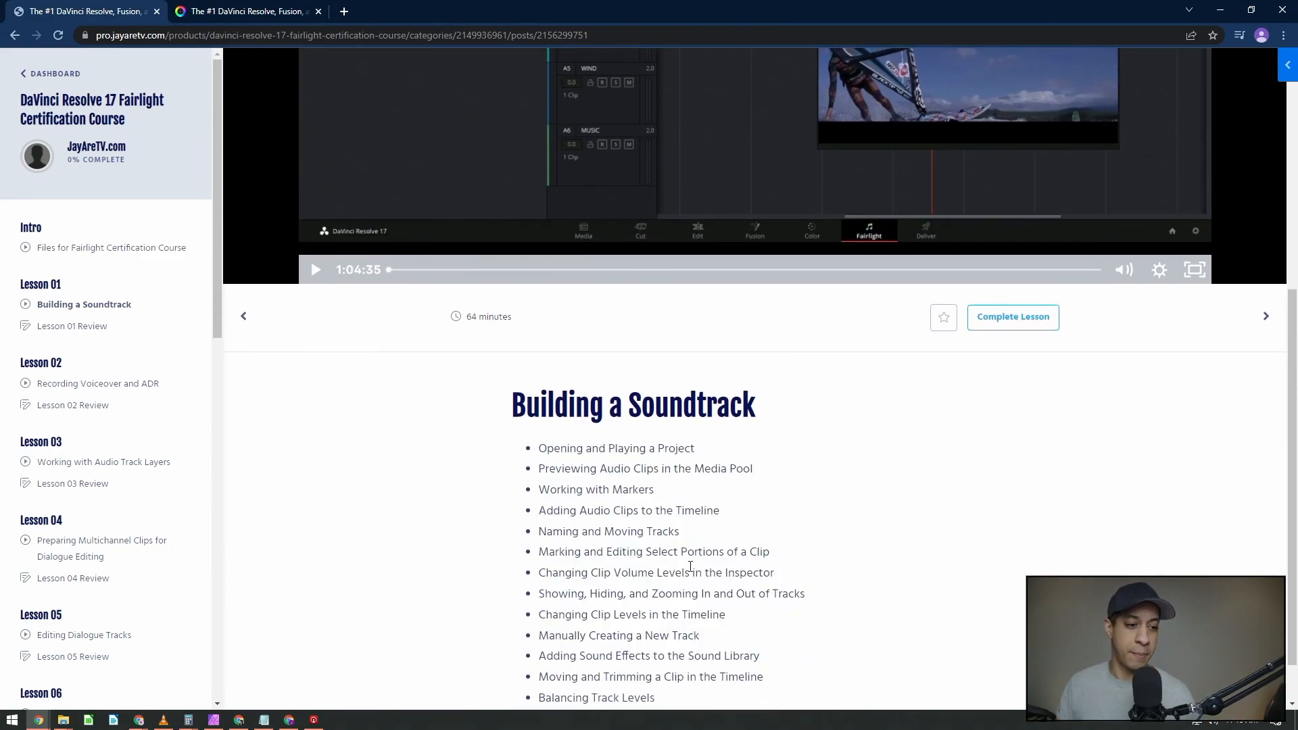
# Preview the Lesson 01 Review quiz, then switch to the jayaretv.com homepage.
pyautogui.click(73, 325)
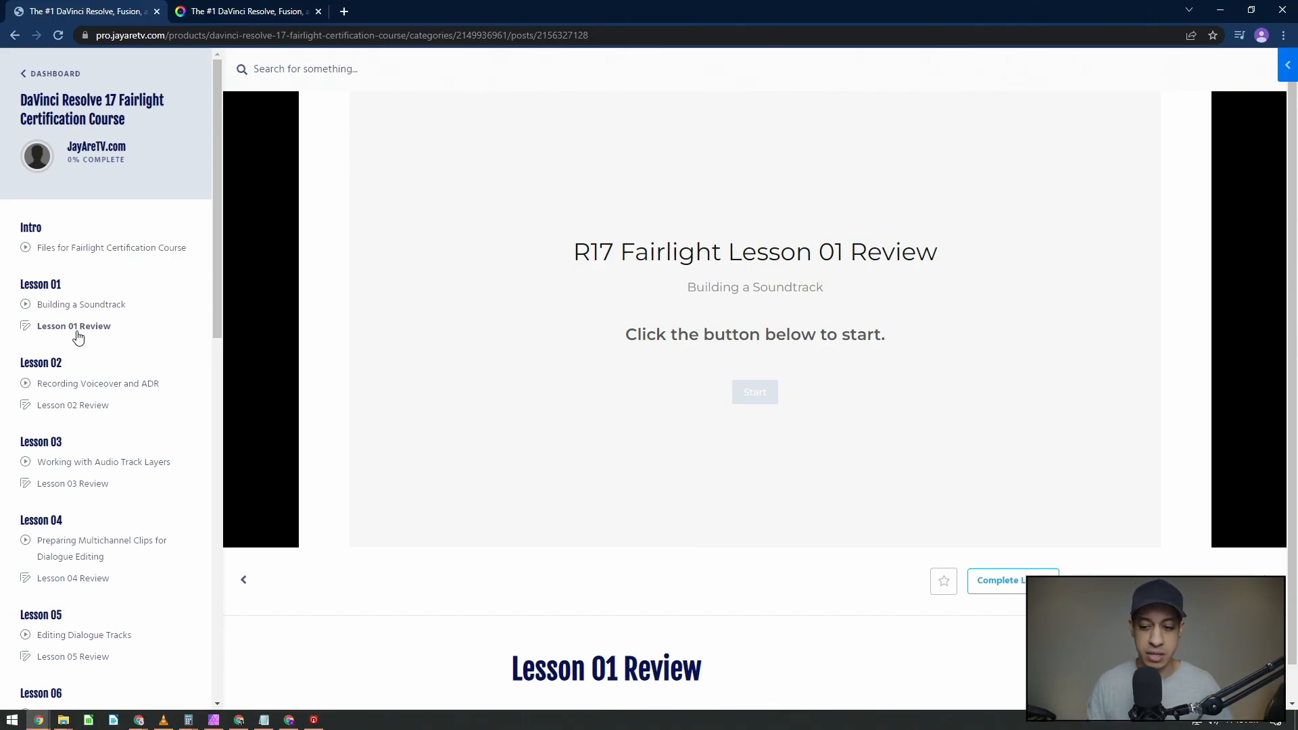
pyautogui.scroll(-3)
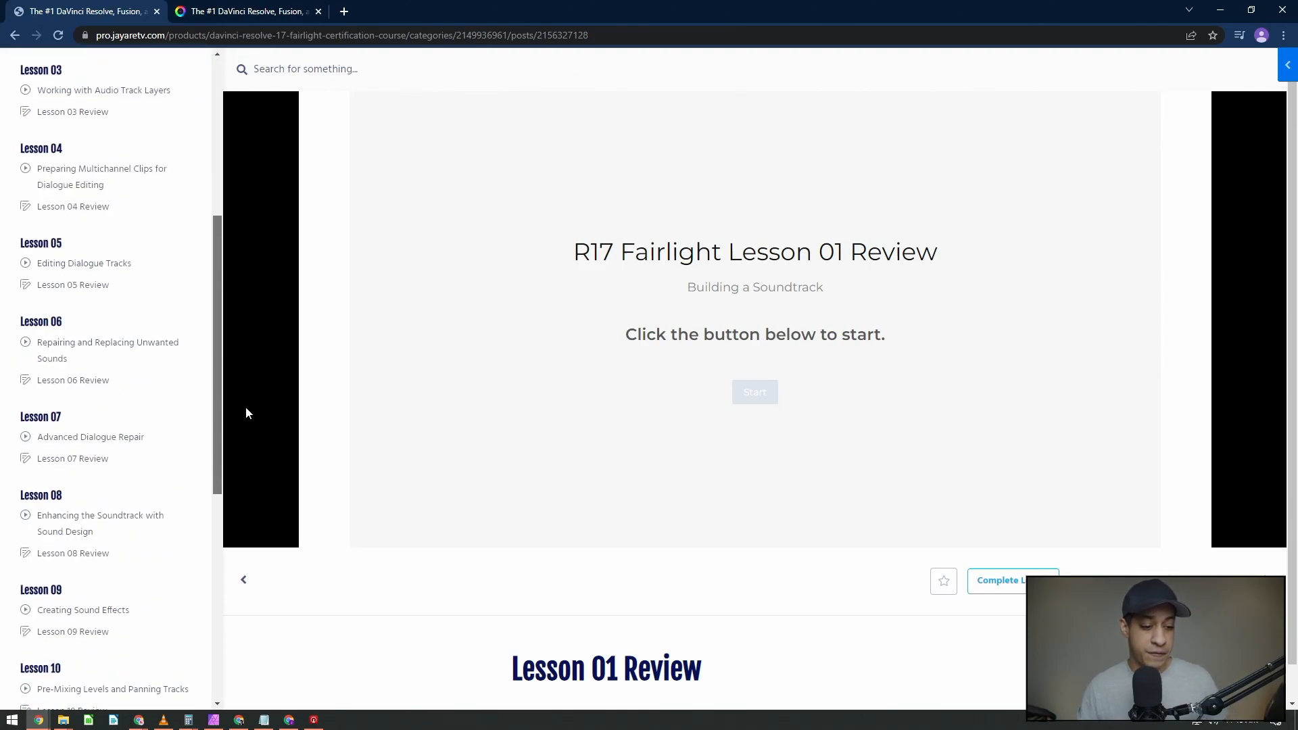
pyautogui.scroll(-3)
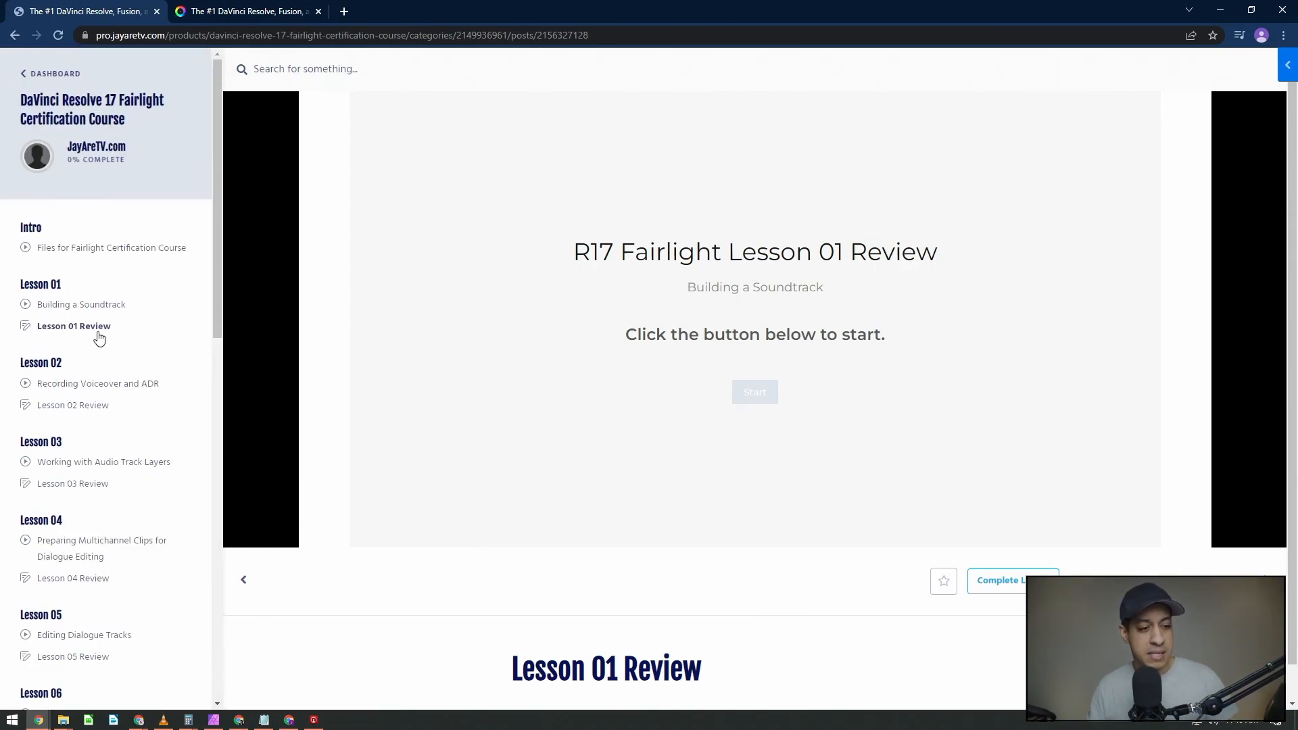
pyautogui.click(82, 304)
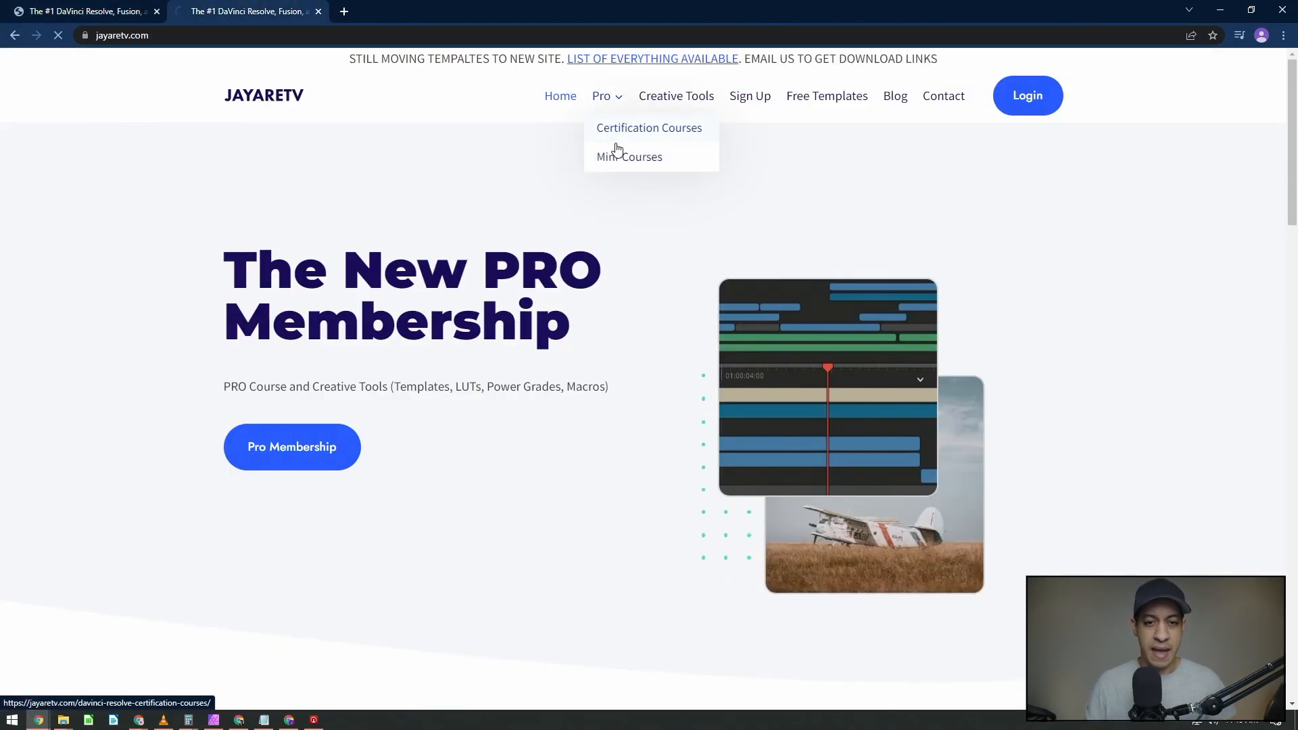
# Visit the Pro page, then open the DaVinci Resolve Certification Courses page.
pyautogui.click(601, 95)
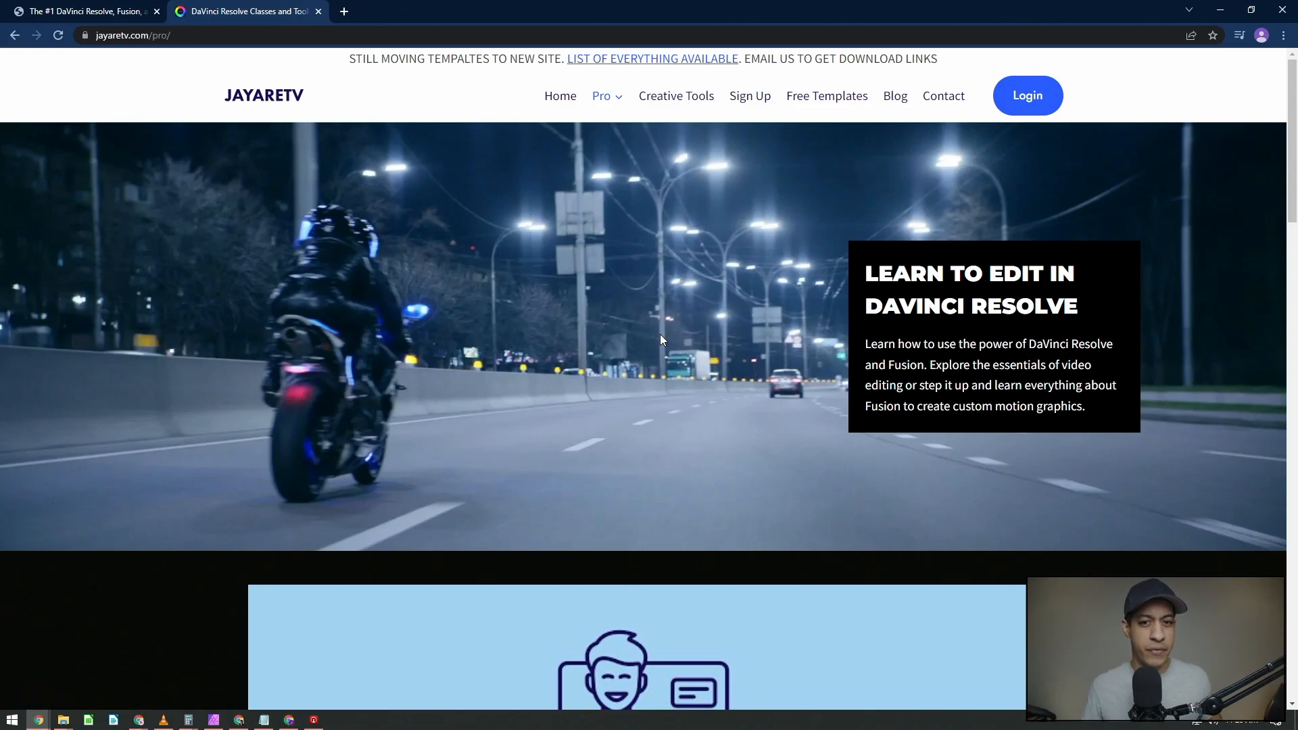
pyautogui.moveTo(601, 95)
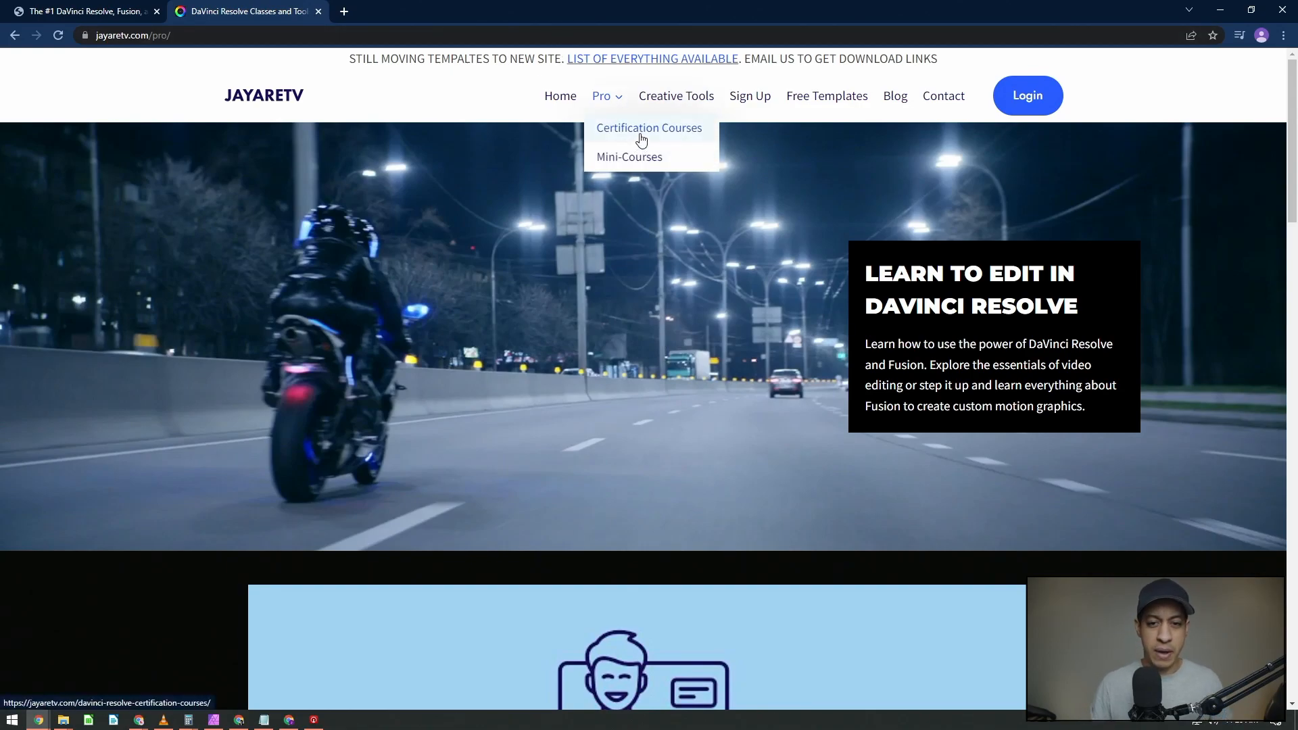
pyautogui.click(649, 128)
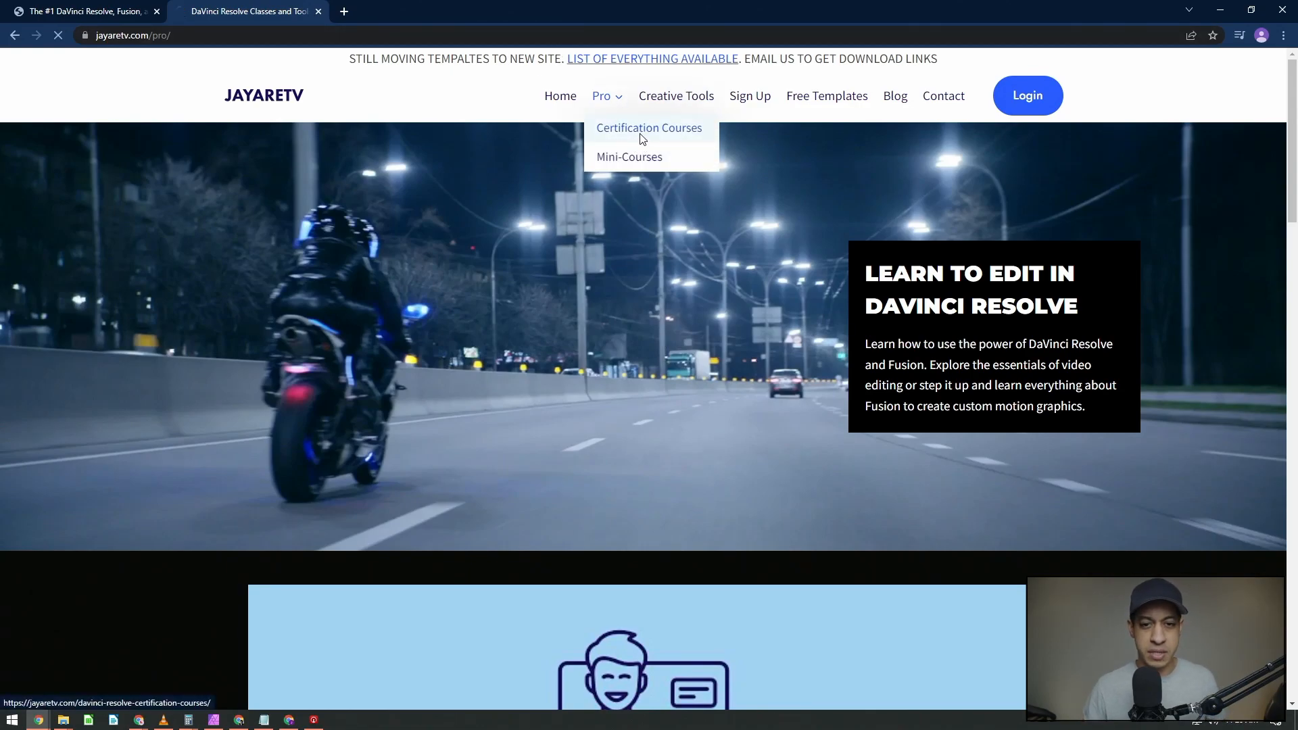
pyautogui.click(649, 127)
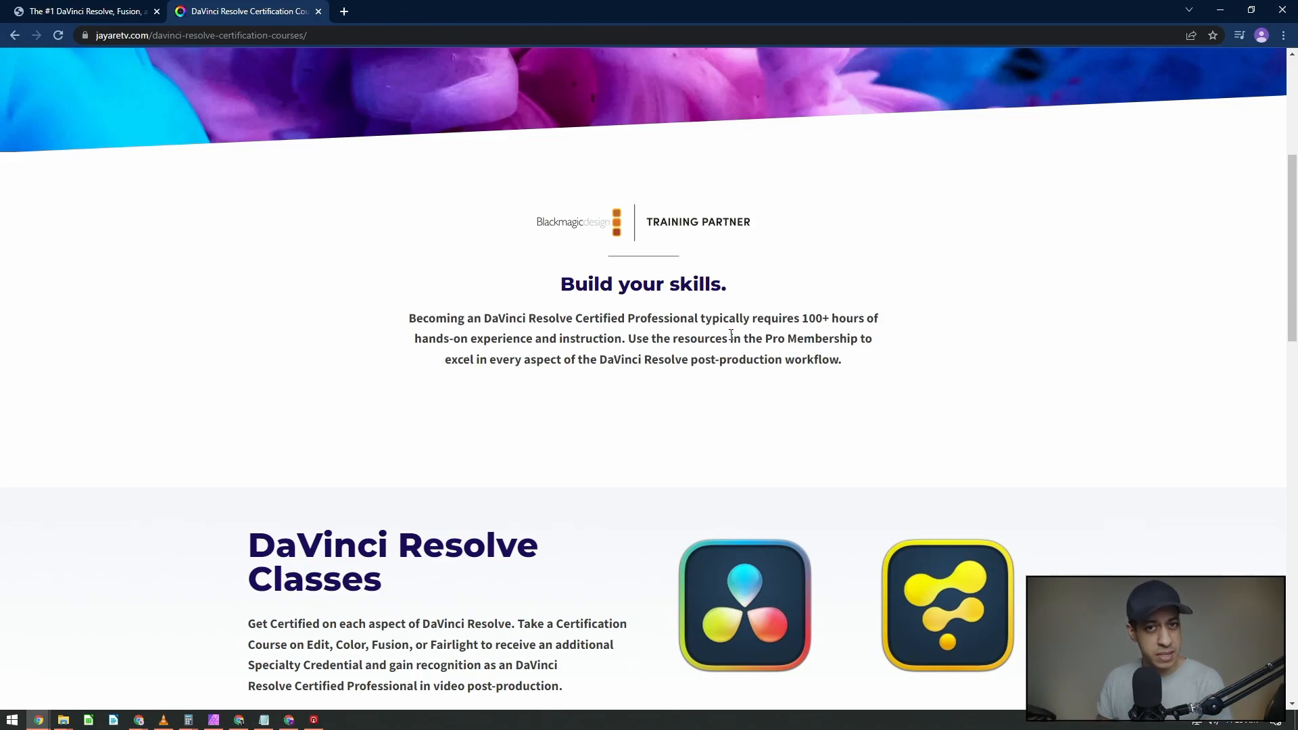
pyautogui.moveTo(556, 453)
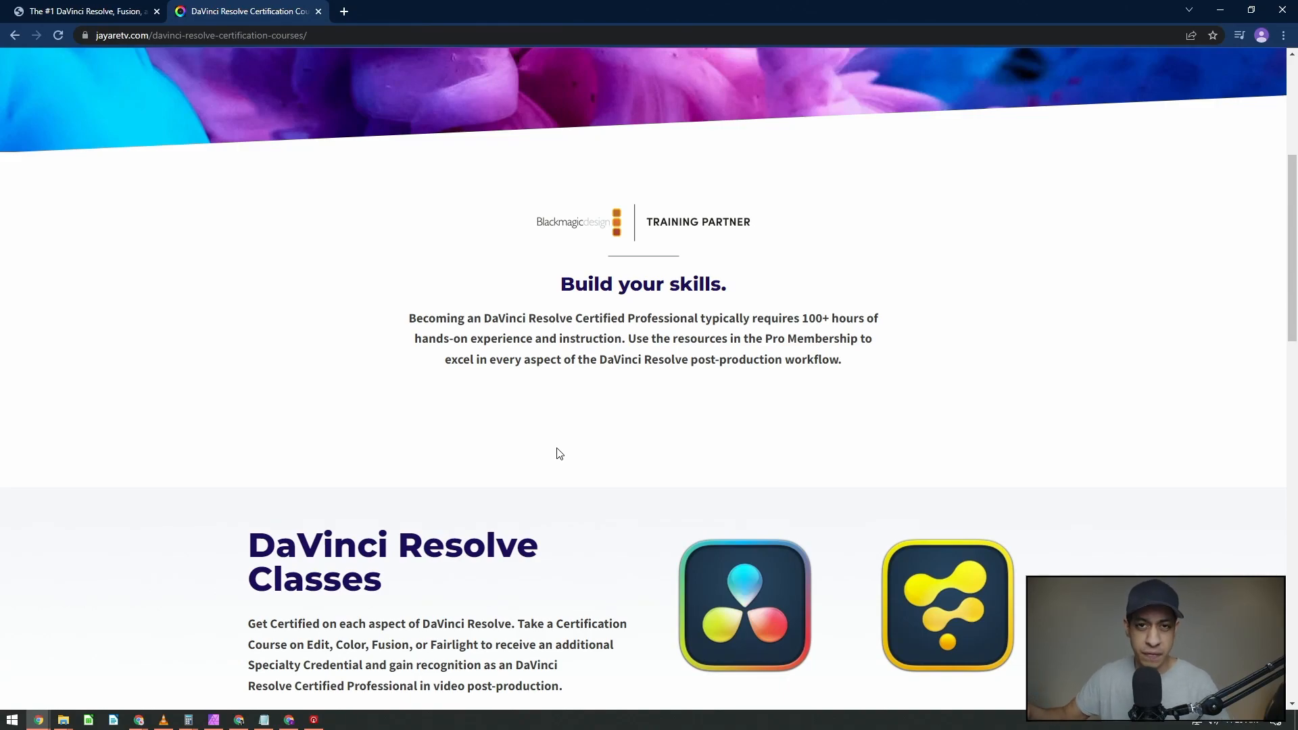
pyautogui.moveTo(528, 406)
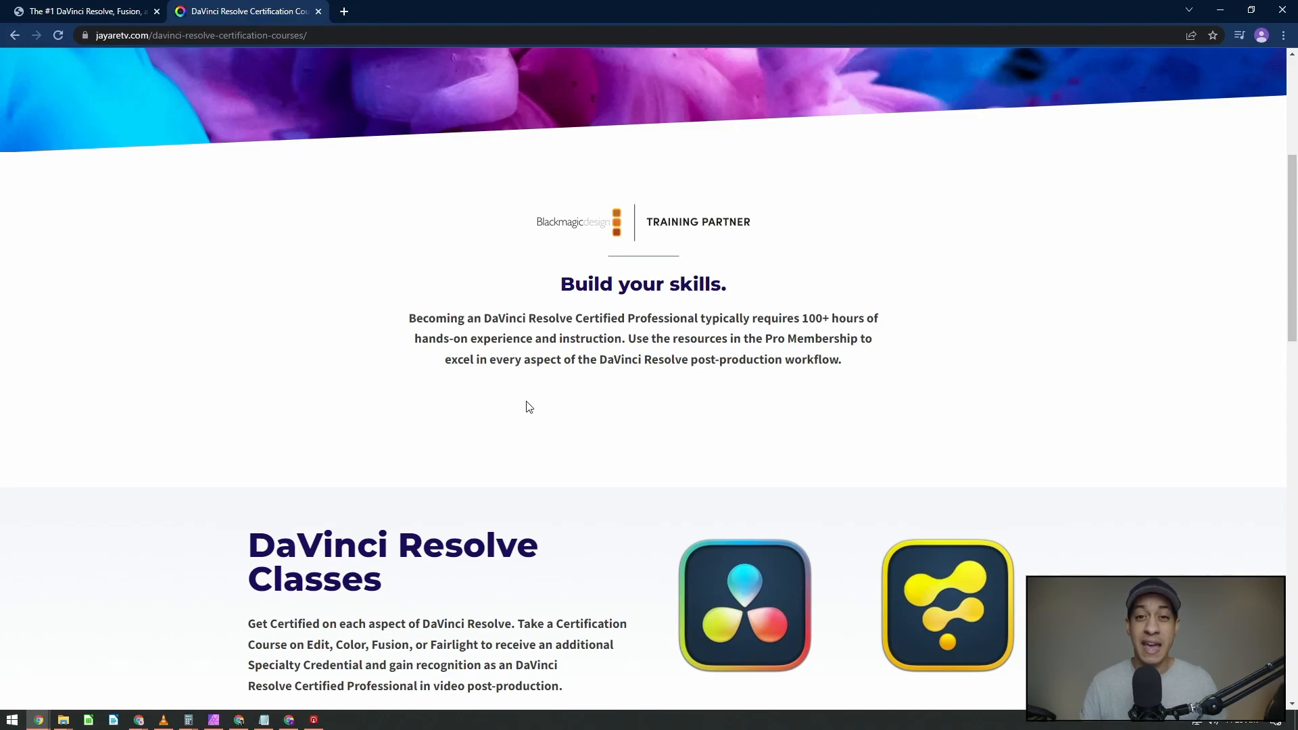
pyautogui.moveTo(572, 390)
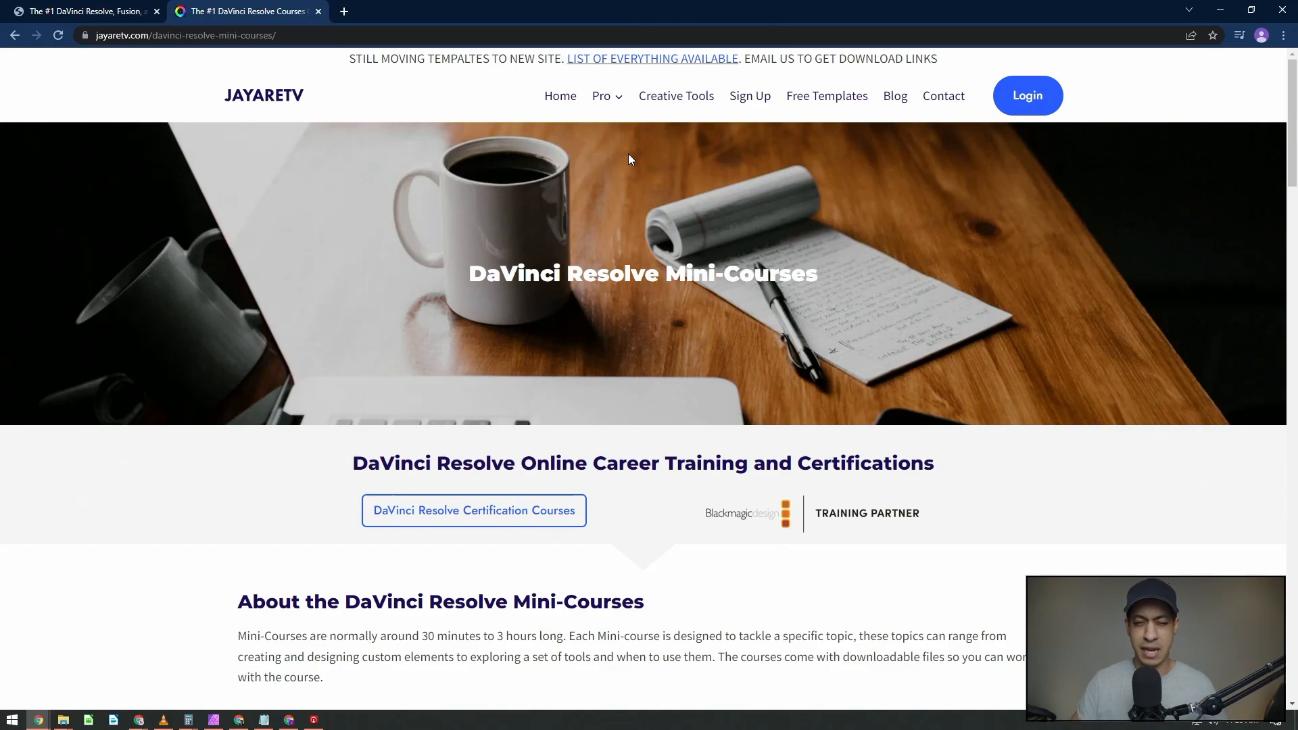
pyautogui.scroll(-3)
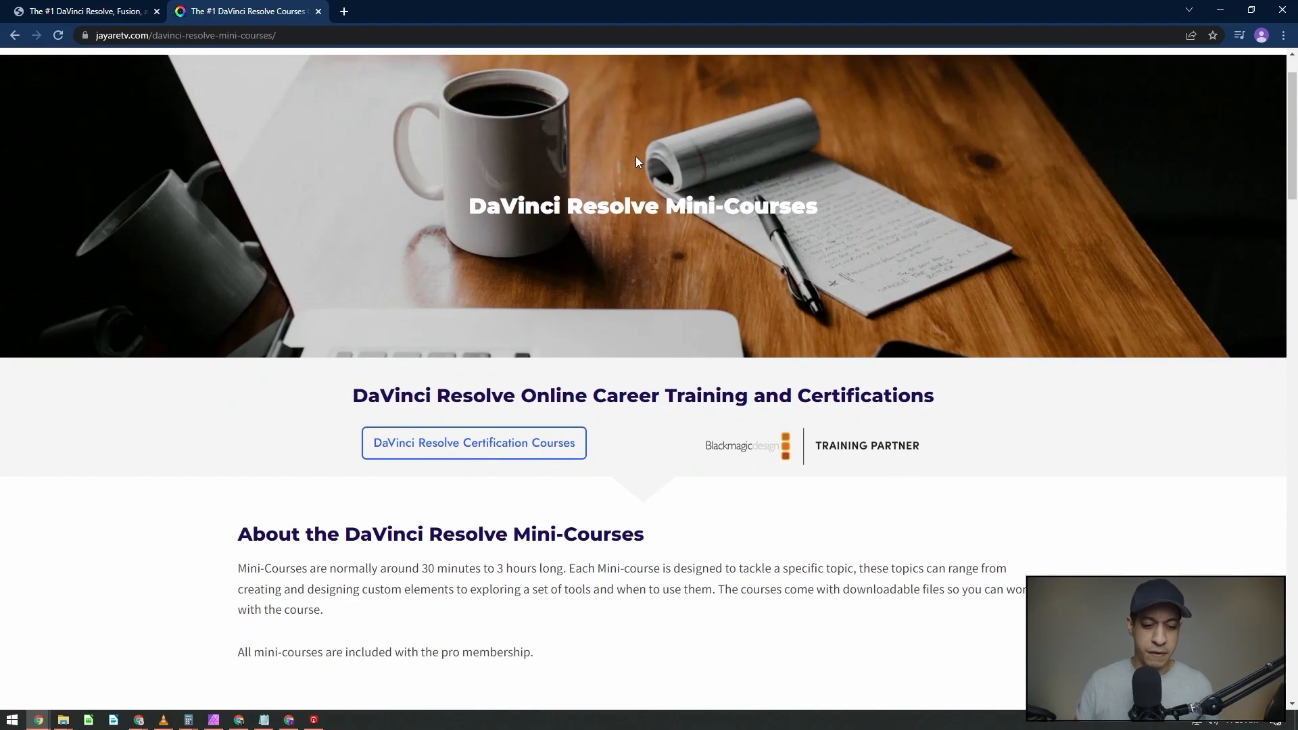
pyautogui.scroll(-3)
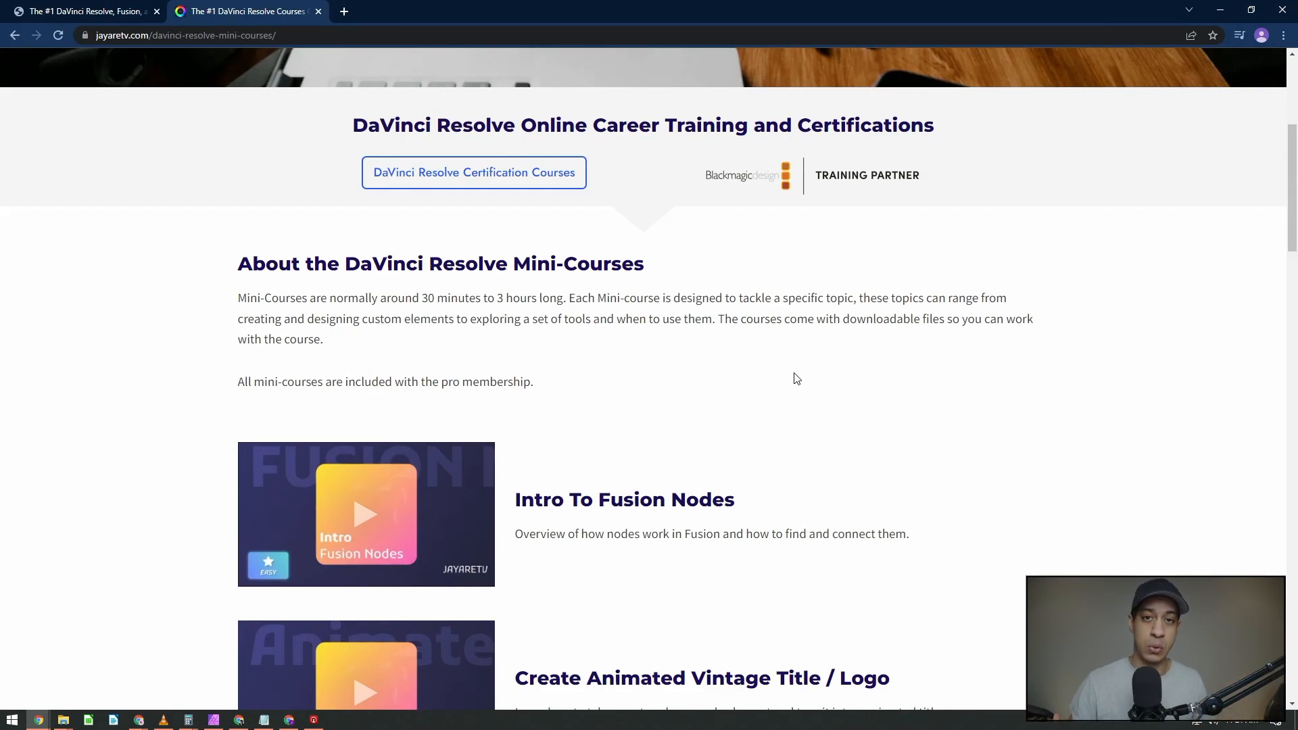
pyautogui.scroll(-3)
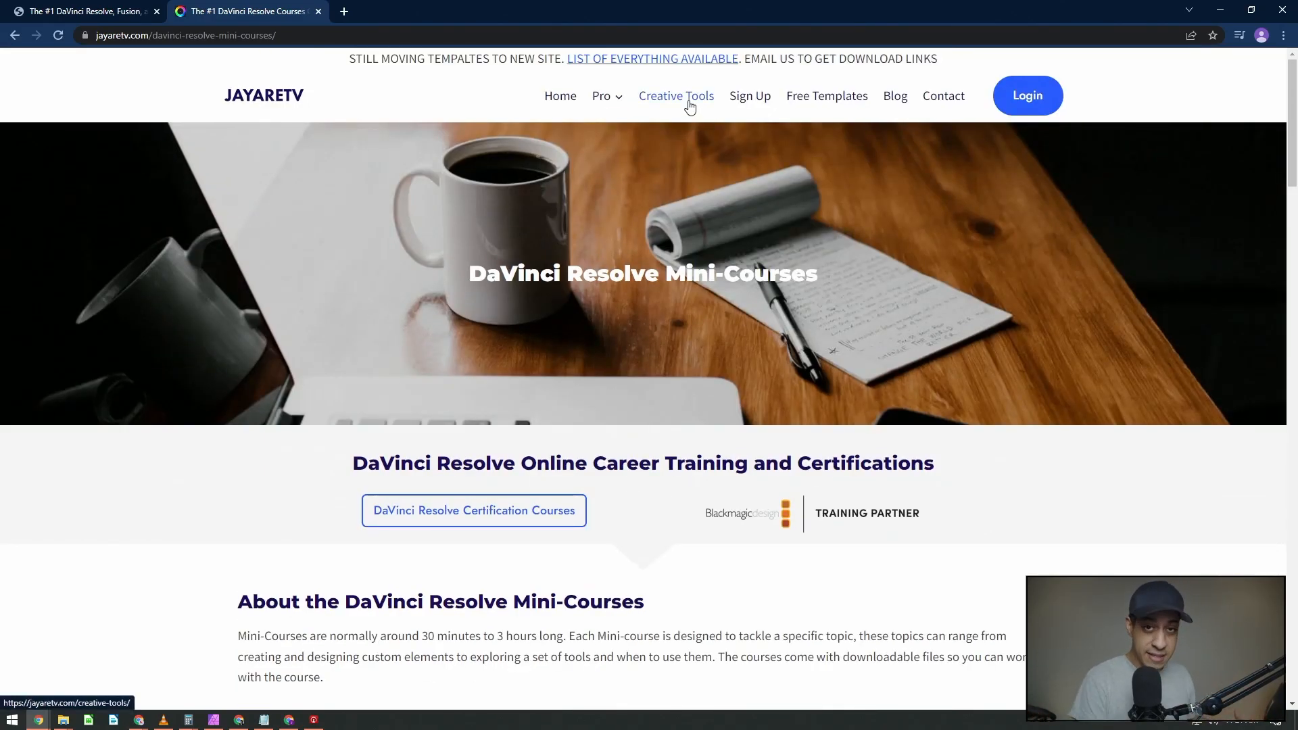
# Browse Creative Tools and the DaVinci Resolve Templates playlist, then reach Free Templates.
pyautogui.click(675, 96)
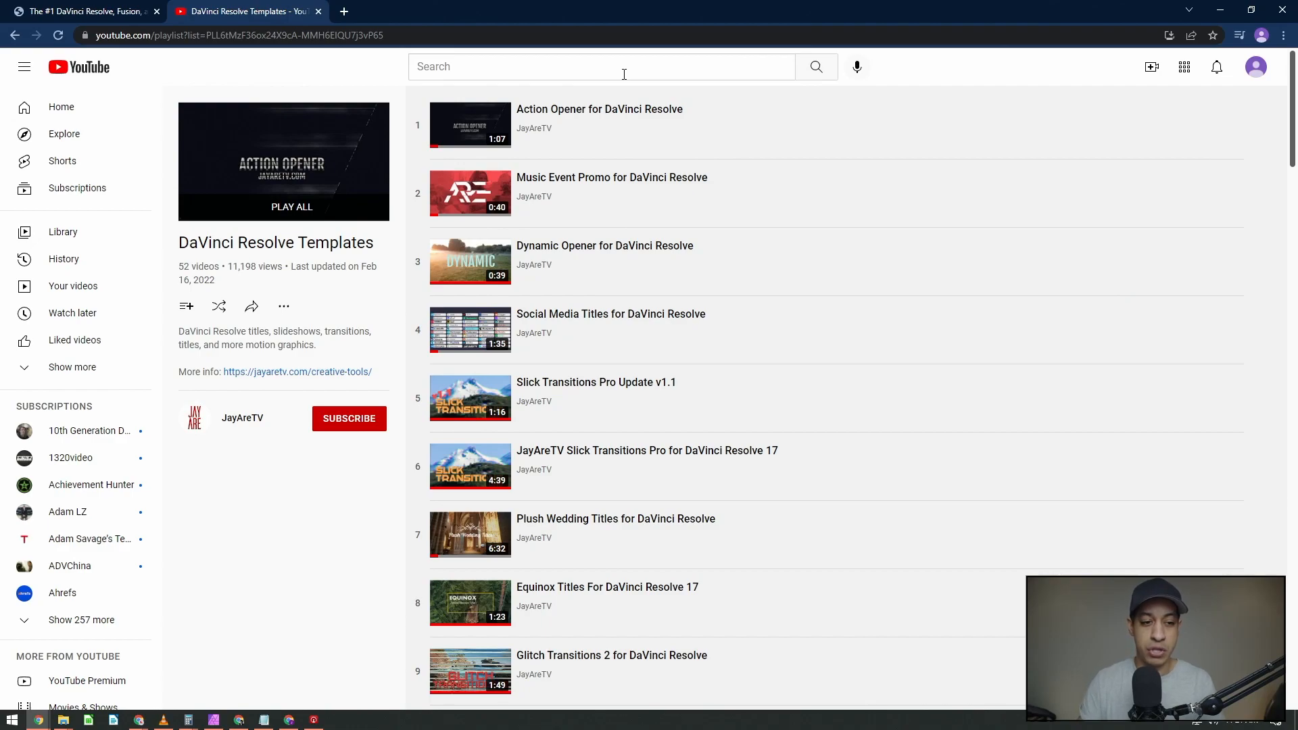
pyautogui.doubleClick(185, 267)
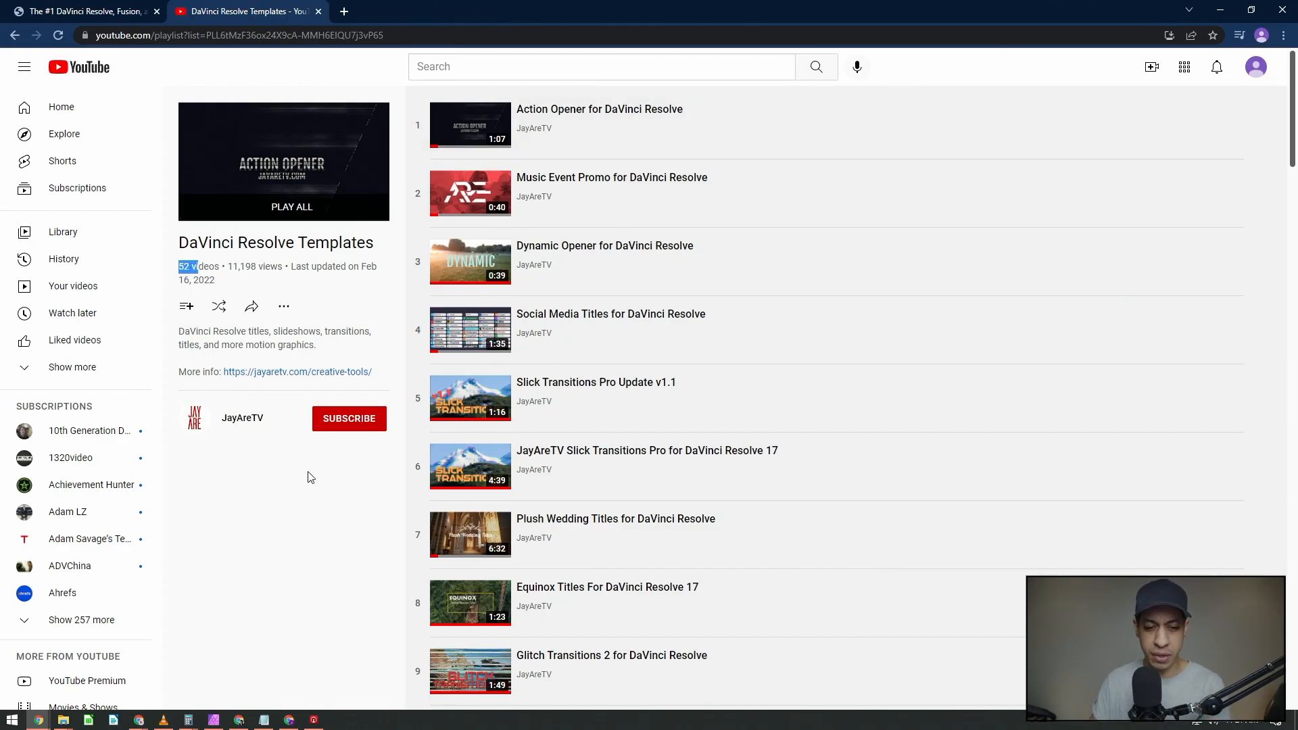
pyautogui.scroll(-3)
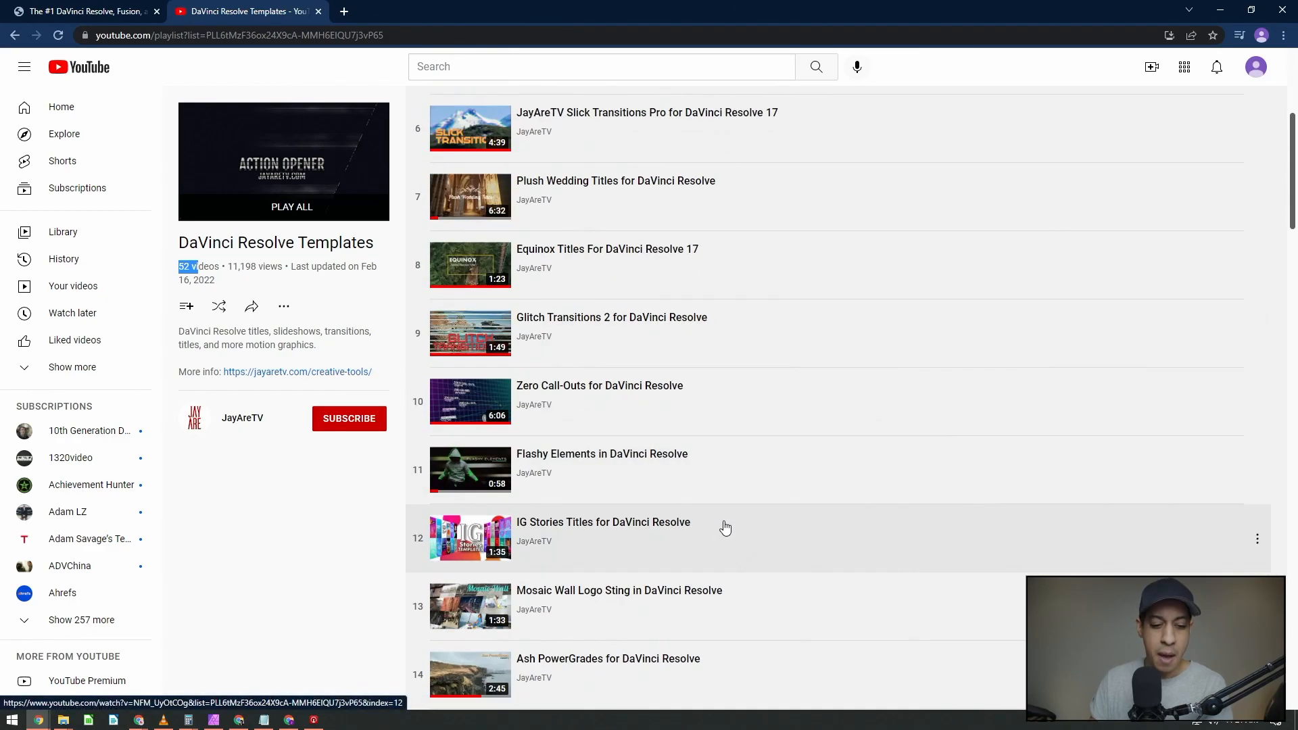
pyautogui.scroll(-3)
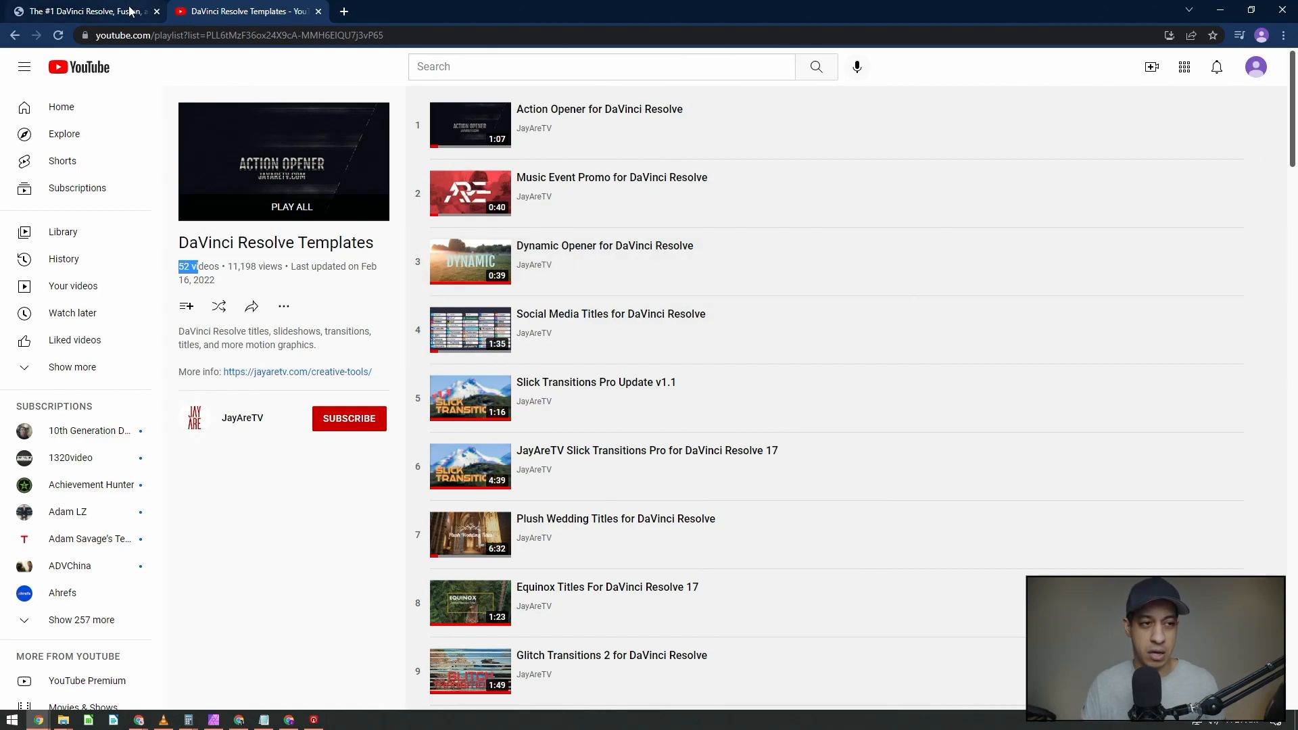
pyautogui.moveTo(273, 48)
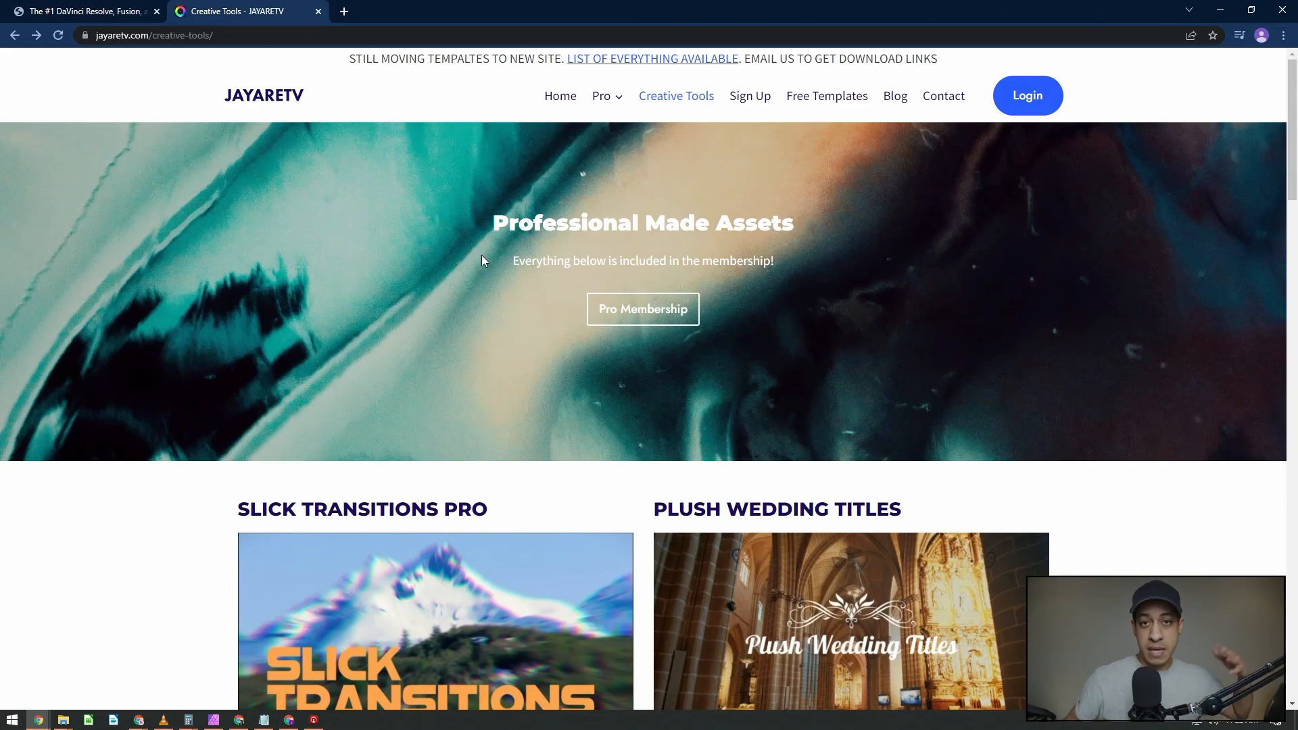
pyautogui.click(826, 95)
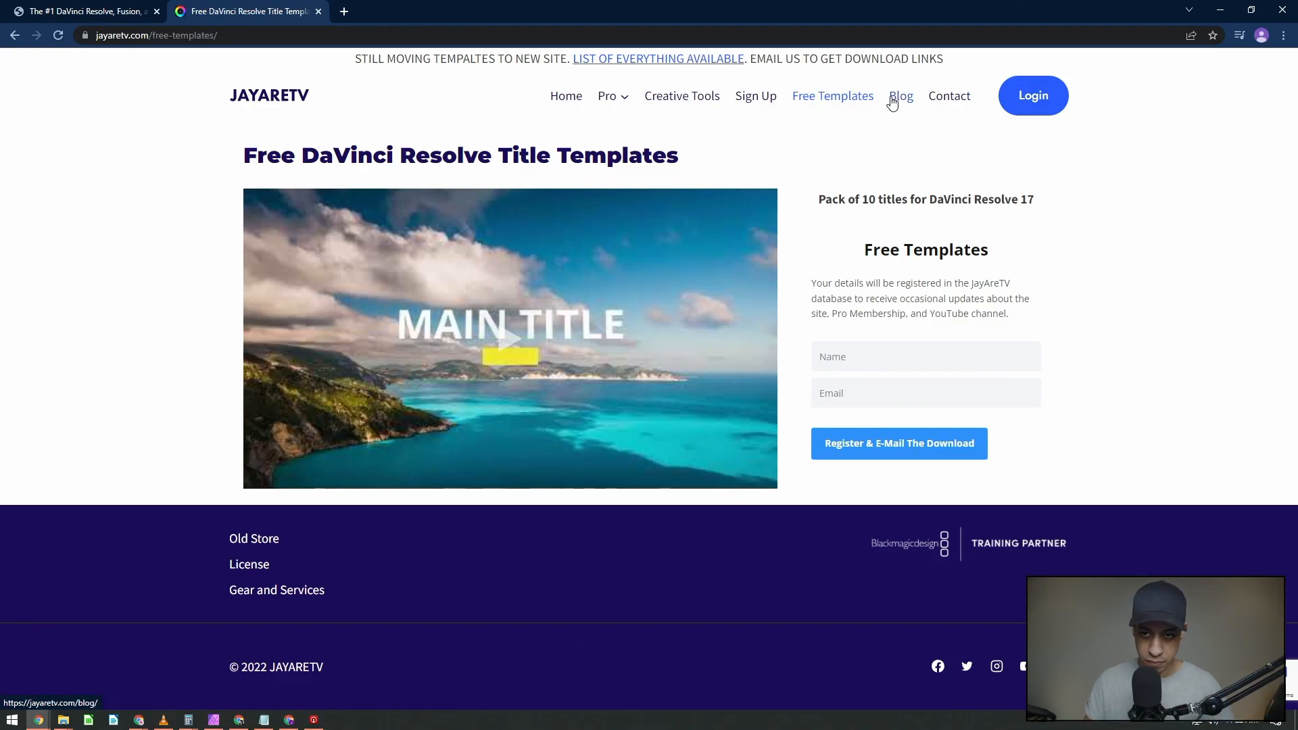
# View the Blog's 250 DaVinci Resolve lessons, visit Pro, and return to Blog.
pyautogui.click(898, 95)
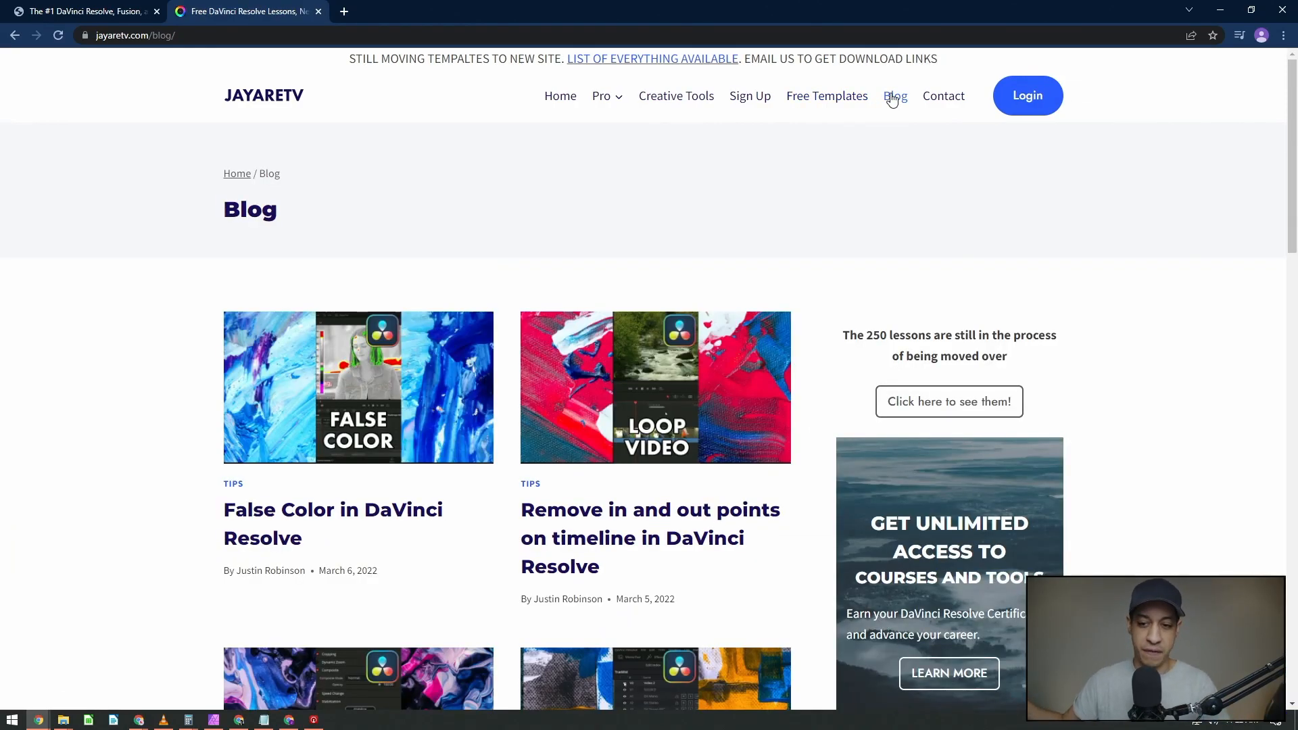
pyautogui.moveTo(843, 336); pyautogui.dragTo(910, 336)
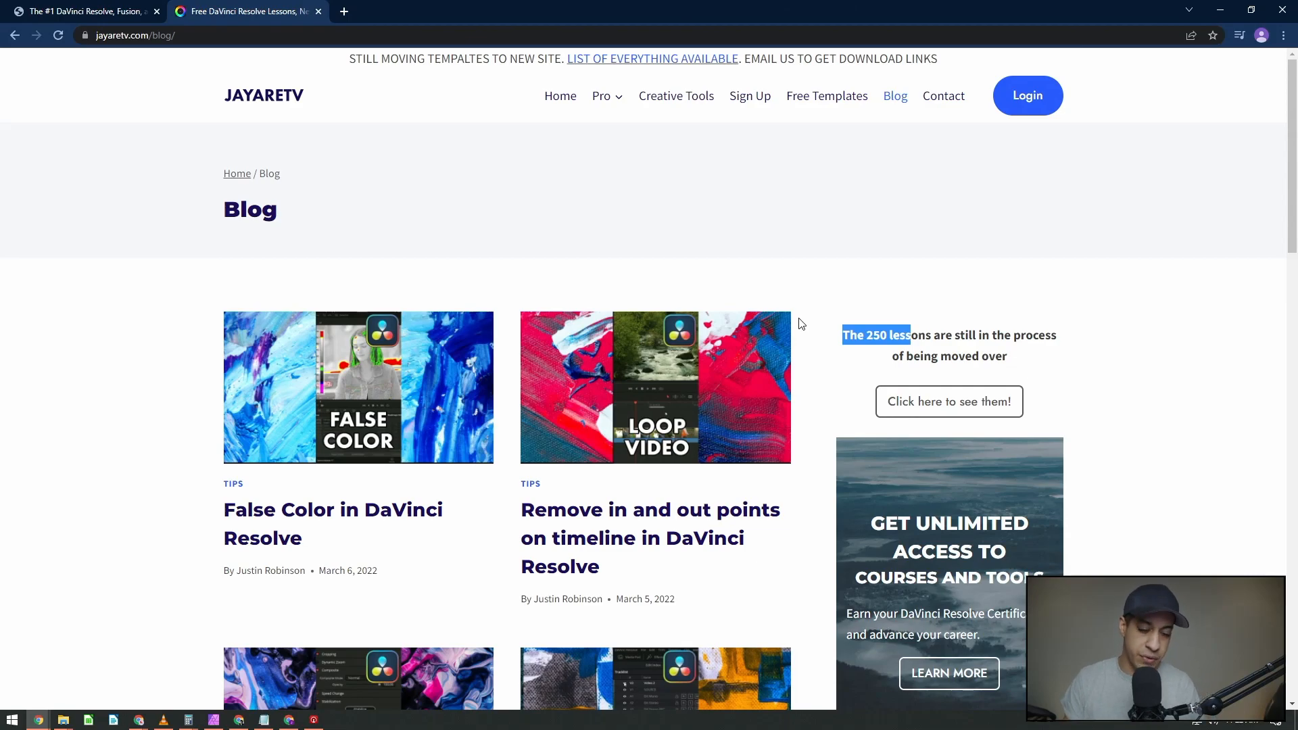
pyautogui.click(602, 95)
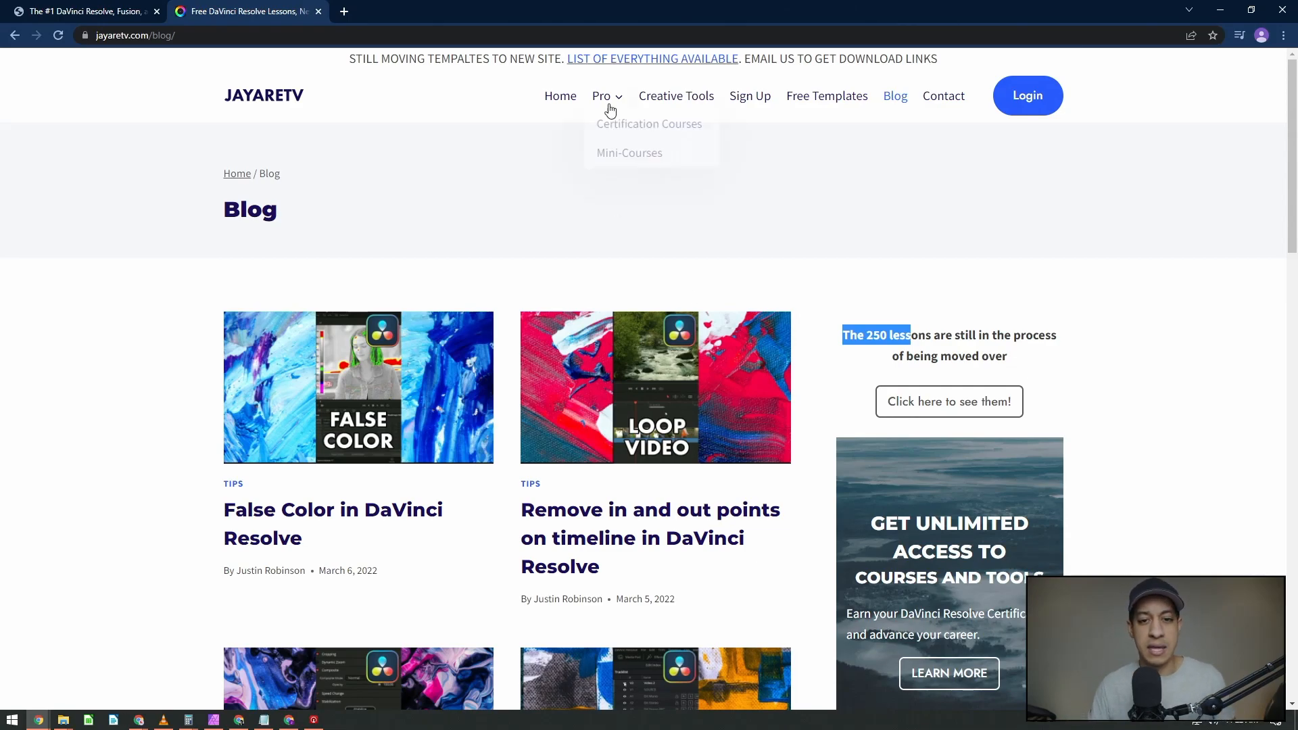
pyautogui.click(601, 96)
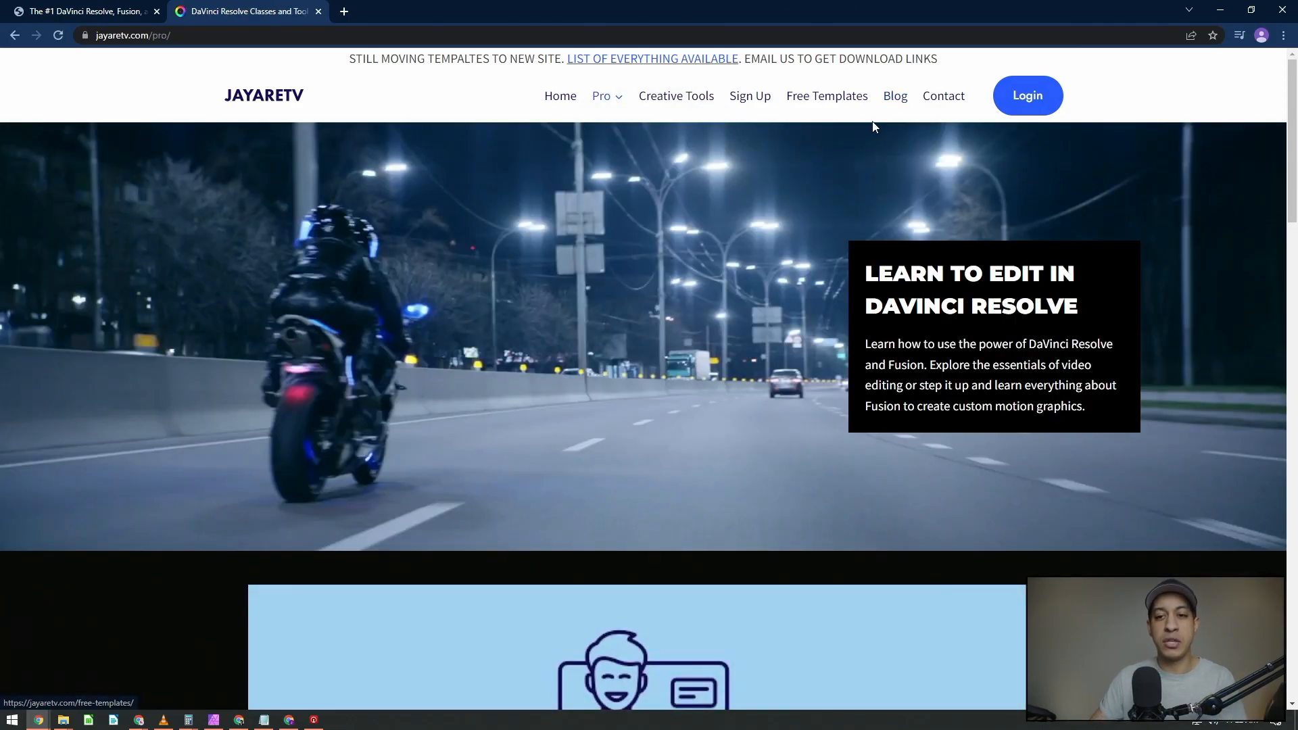
pyautogui.click(894, 95)
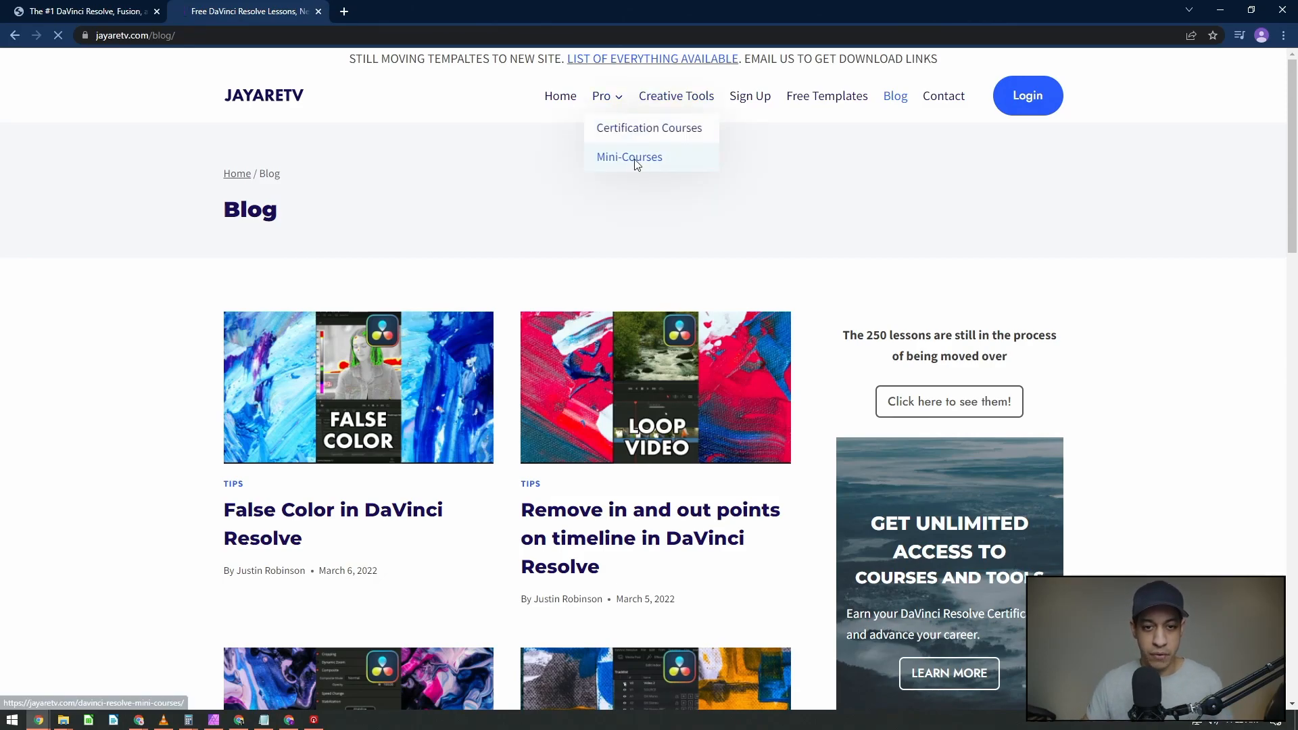
pyautogui.click(628, 156)
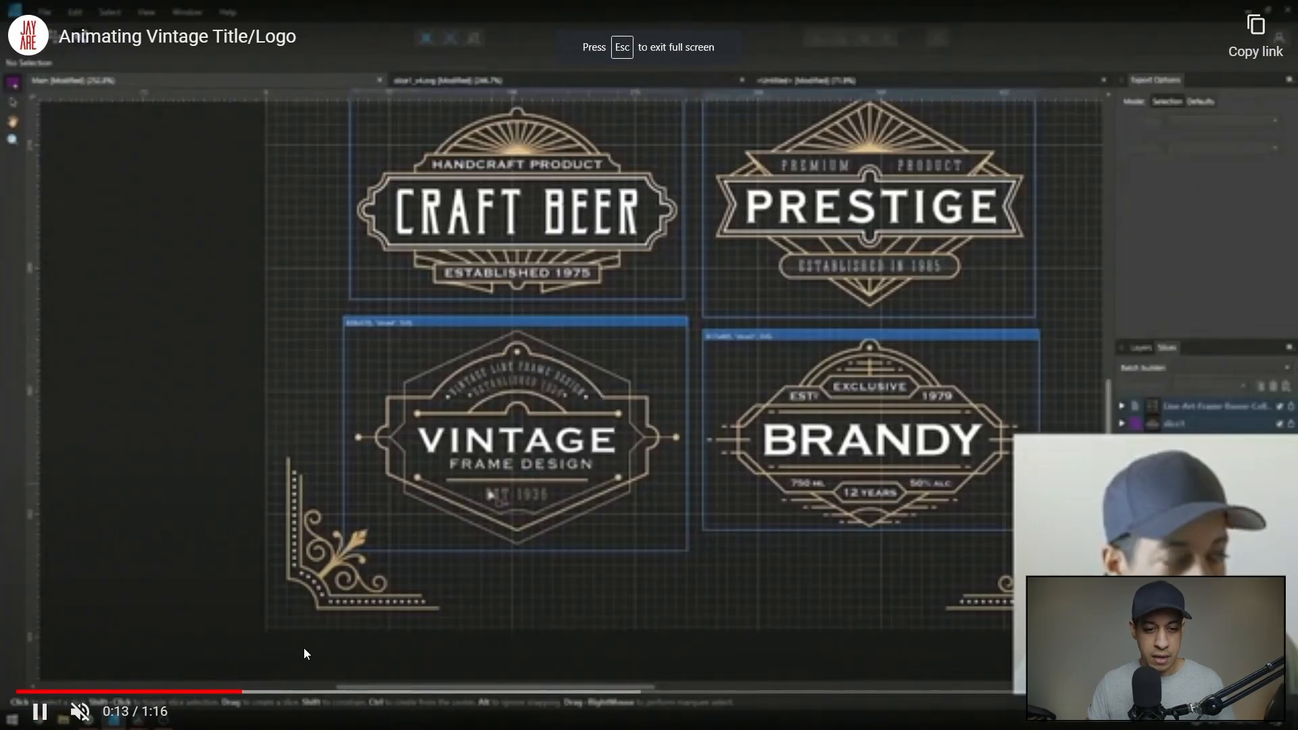
pyautogui.click(39, 711)
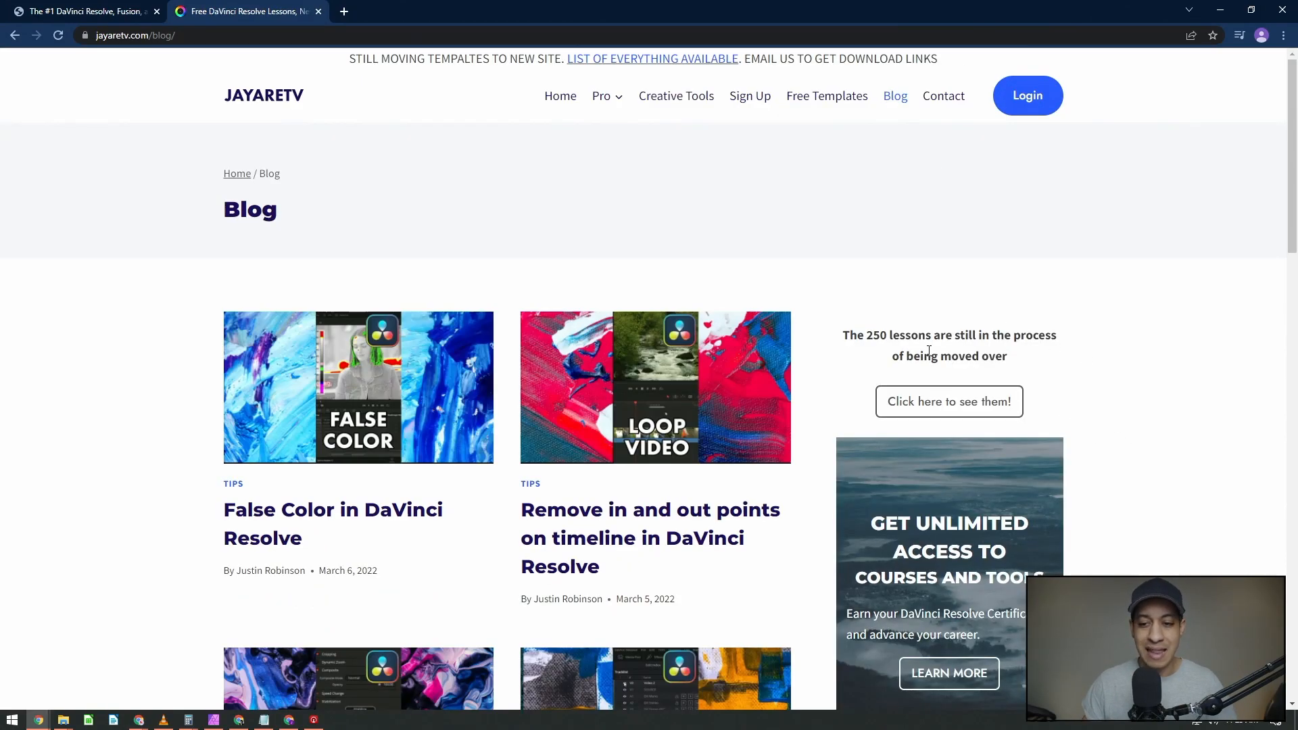
pyautogui.moveTo(925, 350)
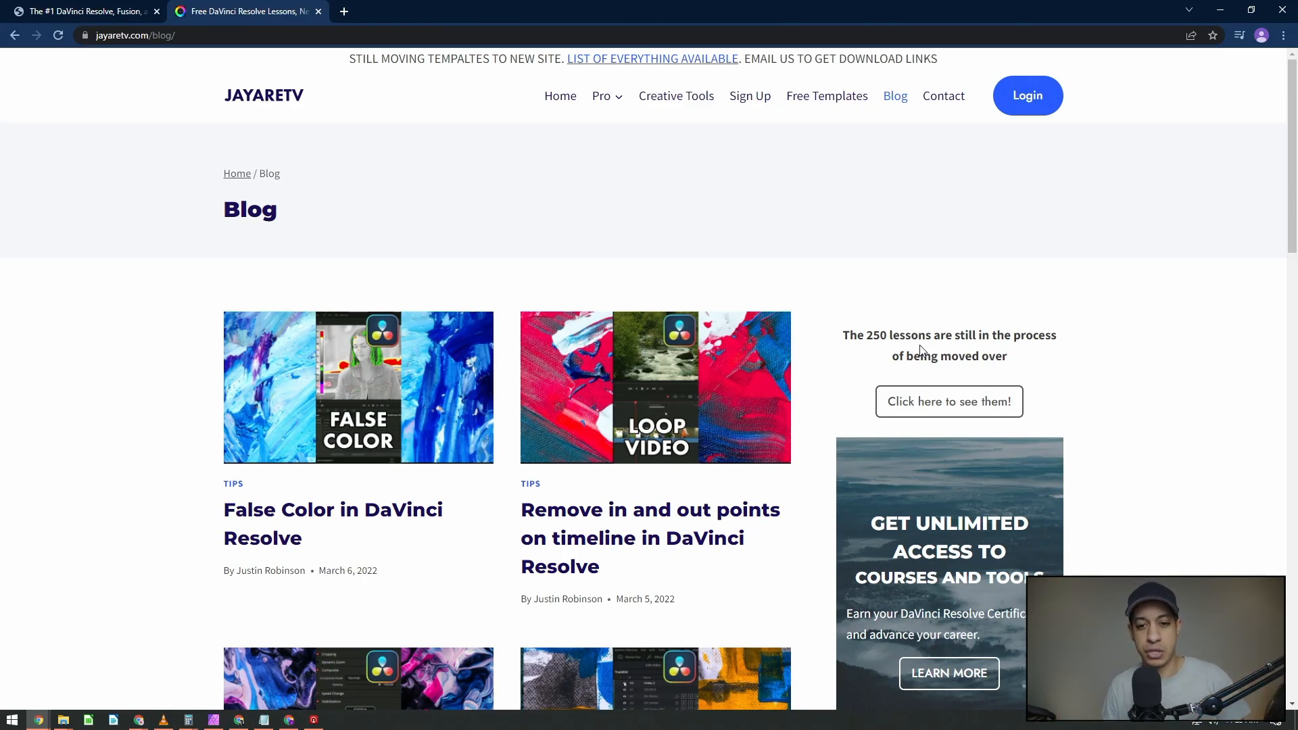
# Review the Monthly $20 and Annual $180 plans on the Sign Up page.
pyautogui.click(749, 95)
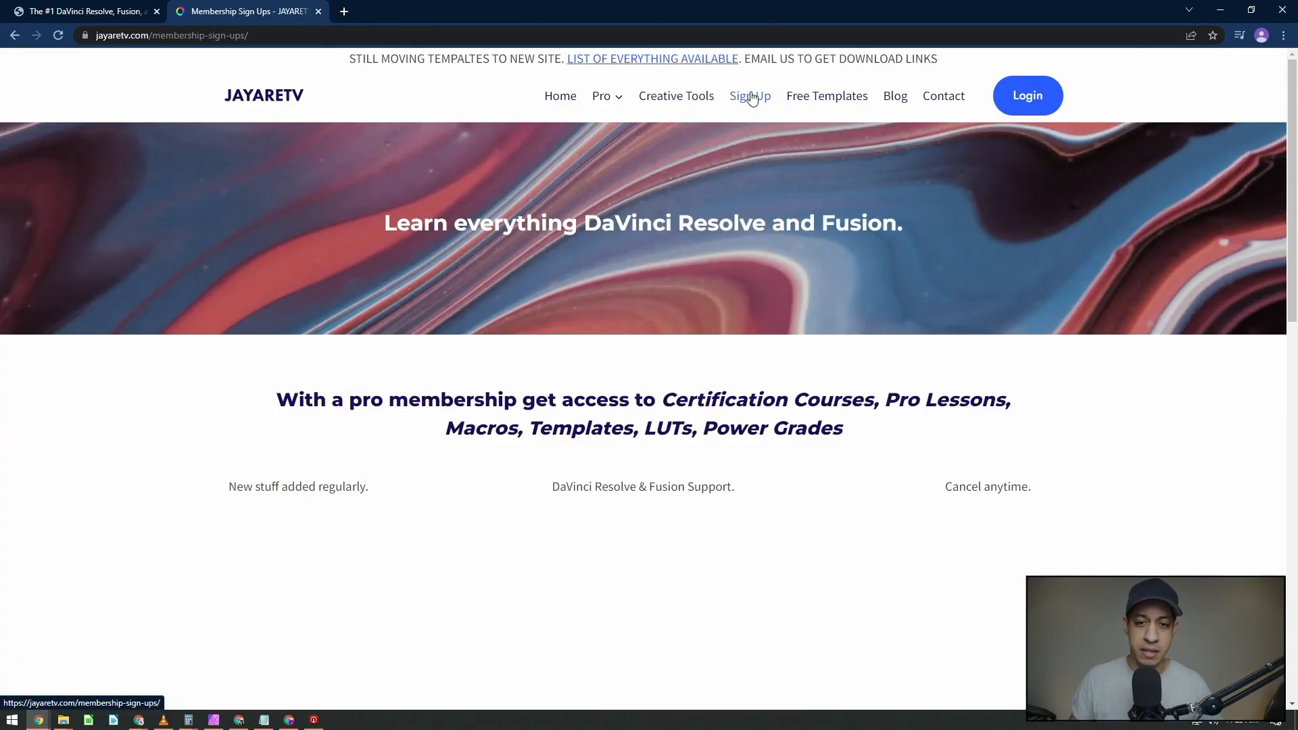
pyautogui.scroll(-3)
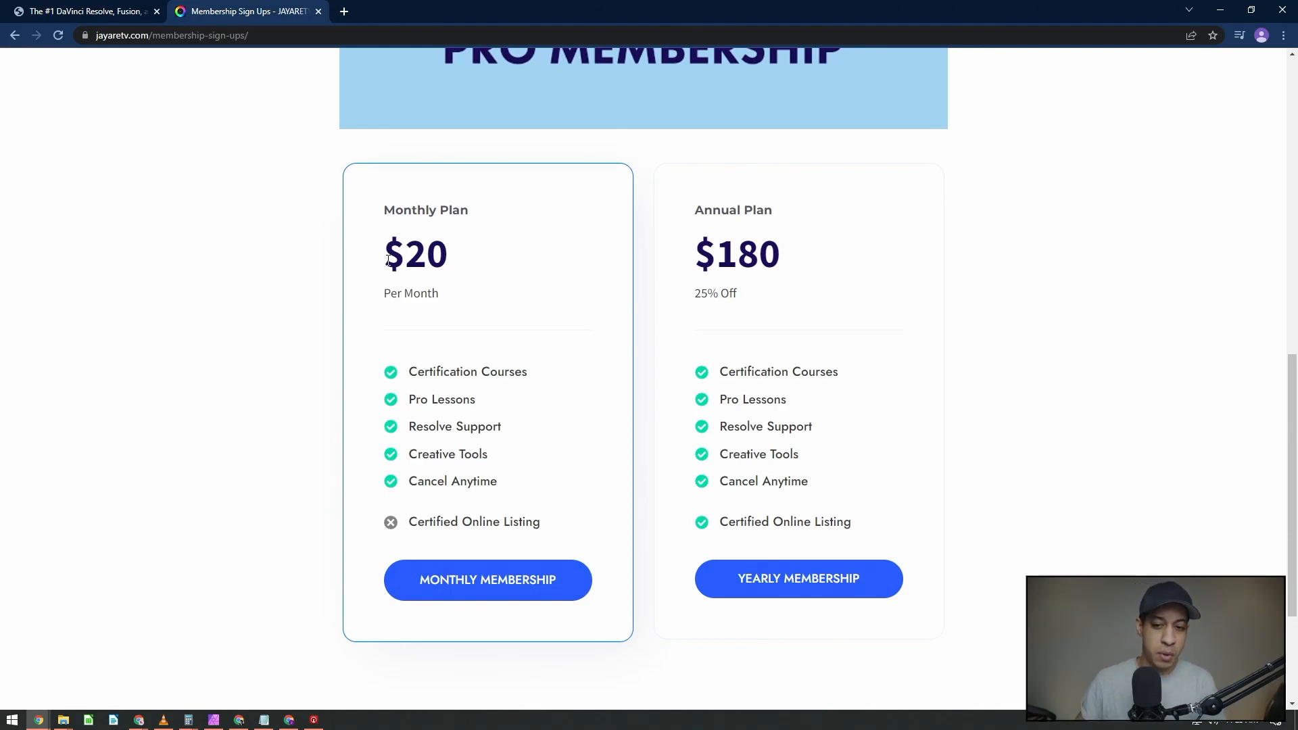
pyautogui.scroll(3)
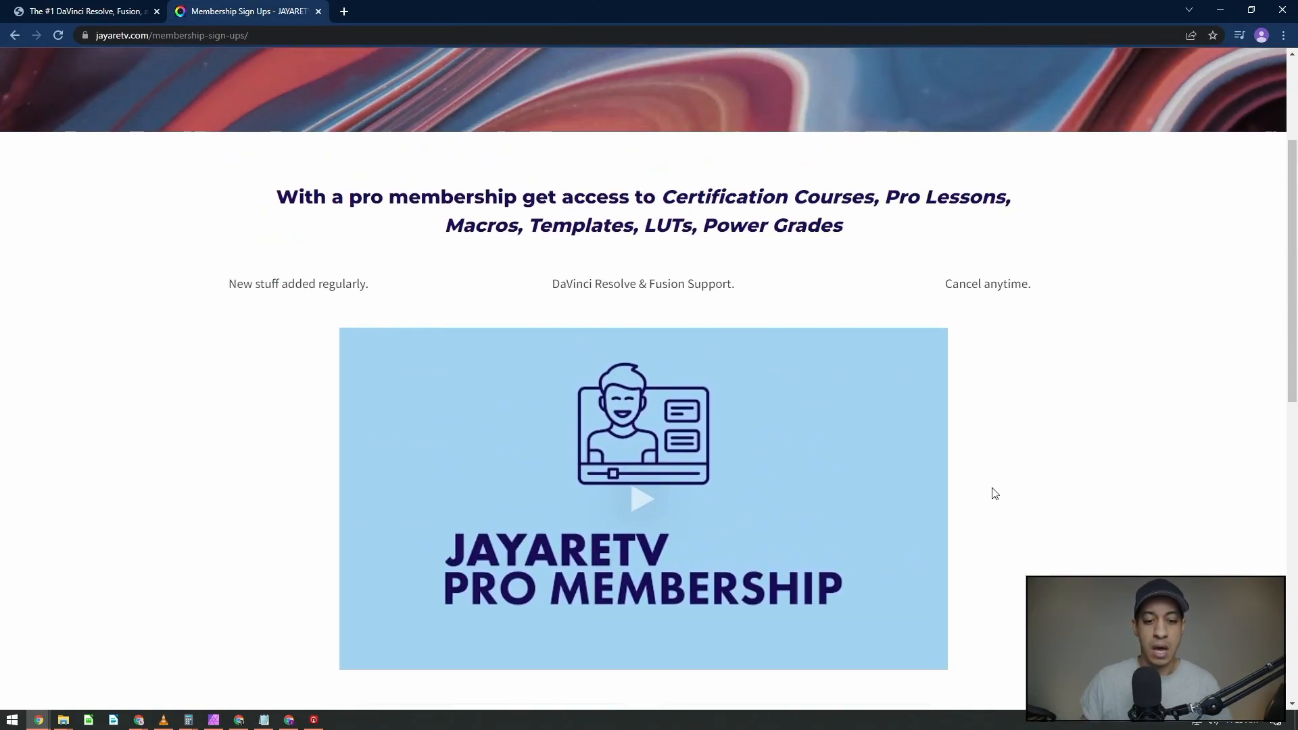
pyautogui.moveTo(918, 386)
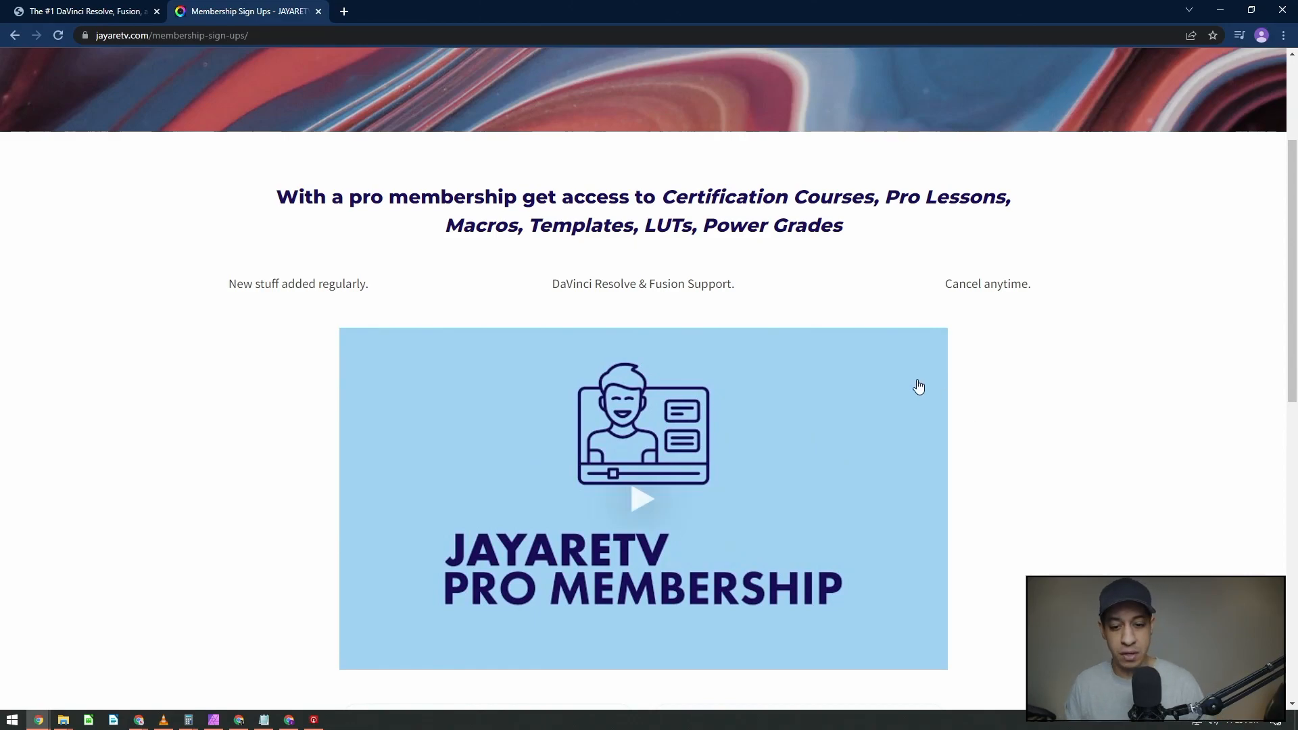
pyautogui.scroll(-3)
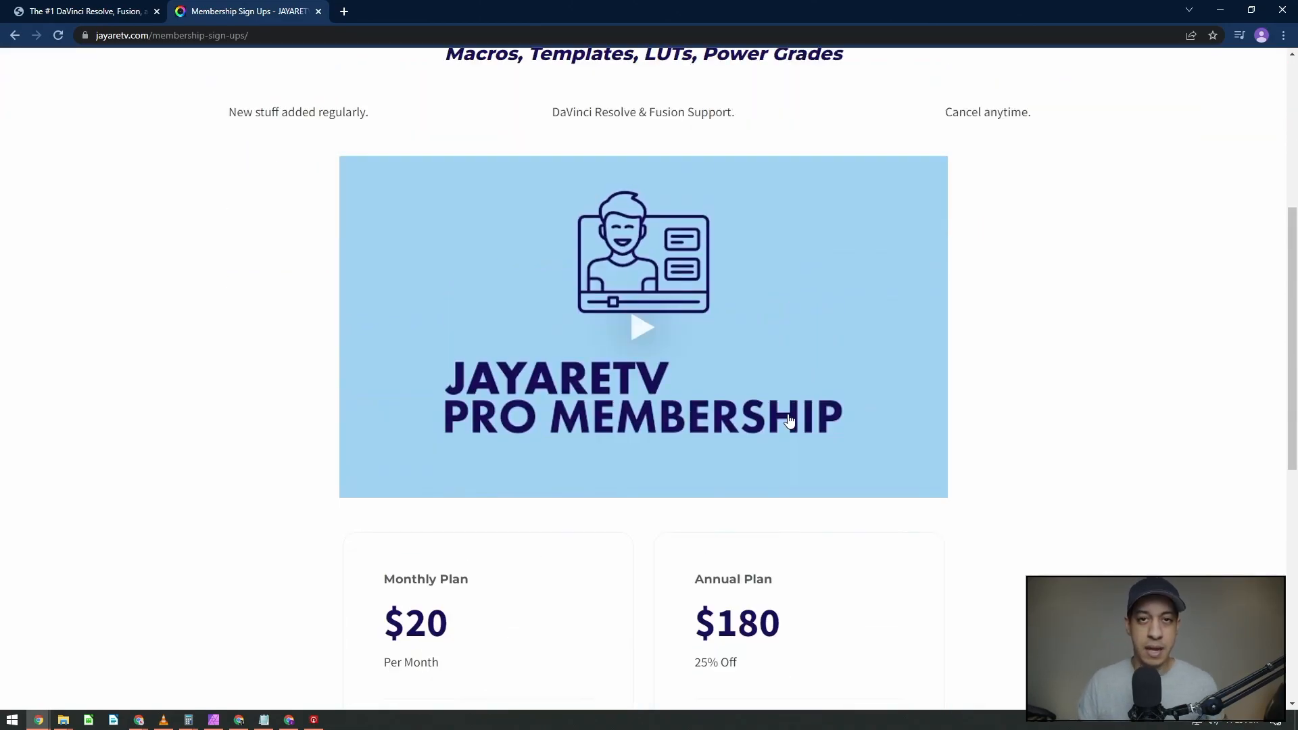
pyautogui.scroll(3)
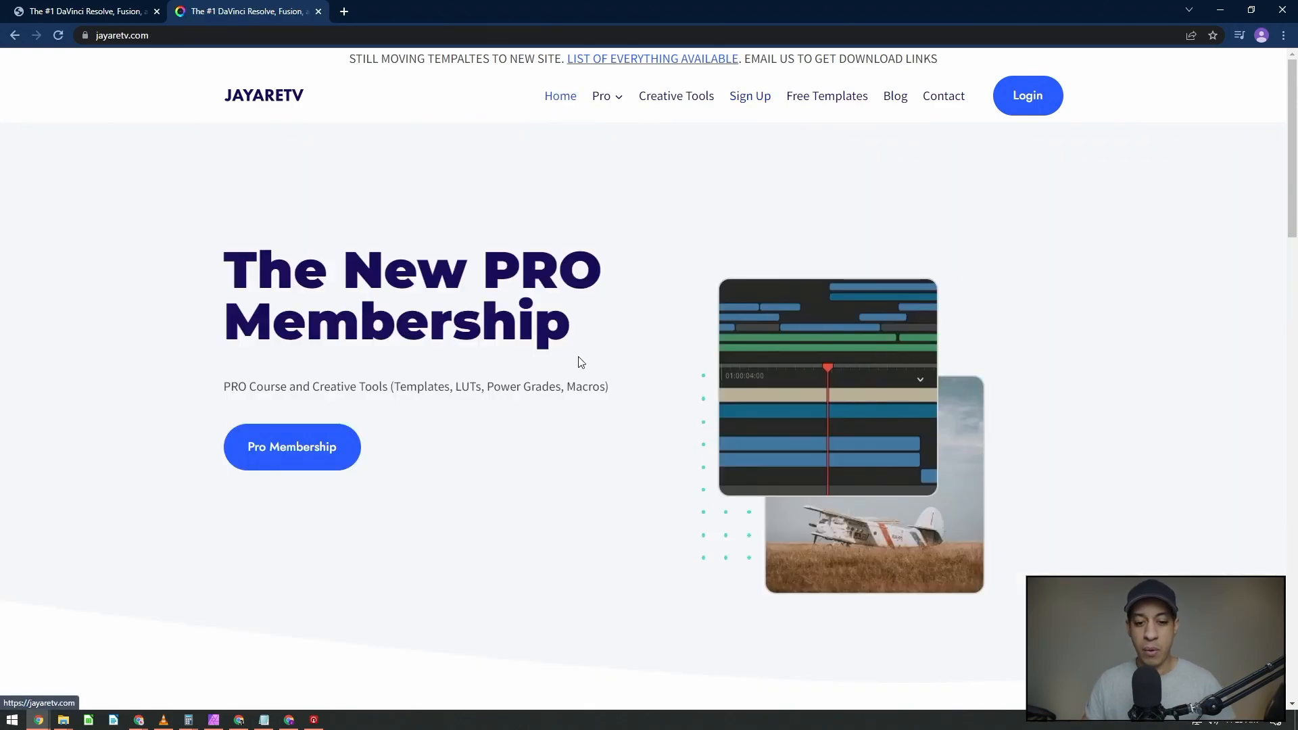
pyautogui.scroll(-3)
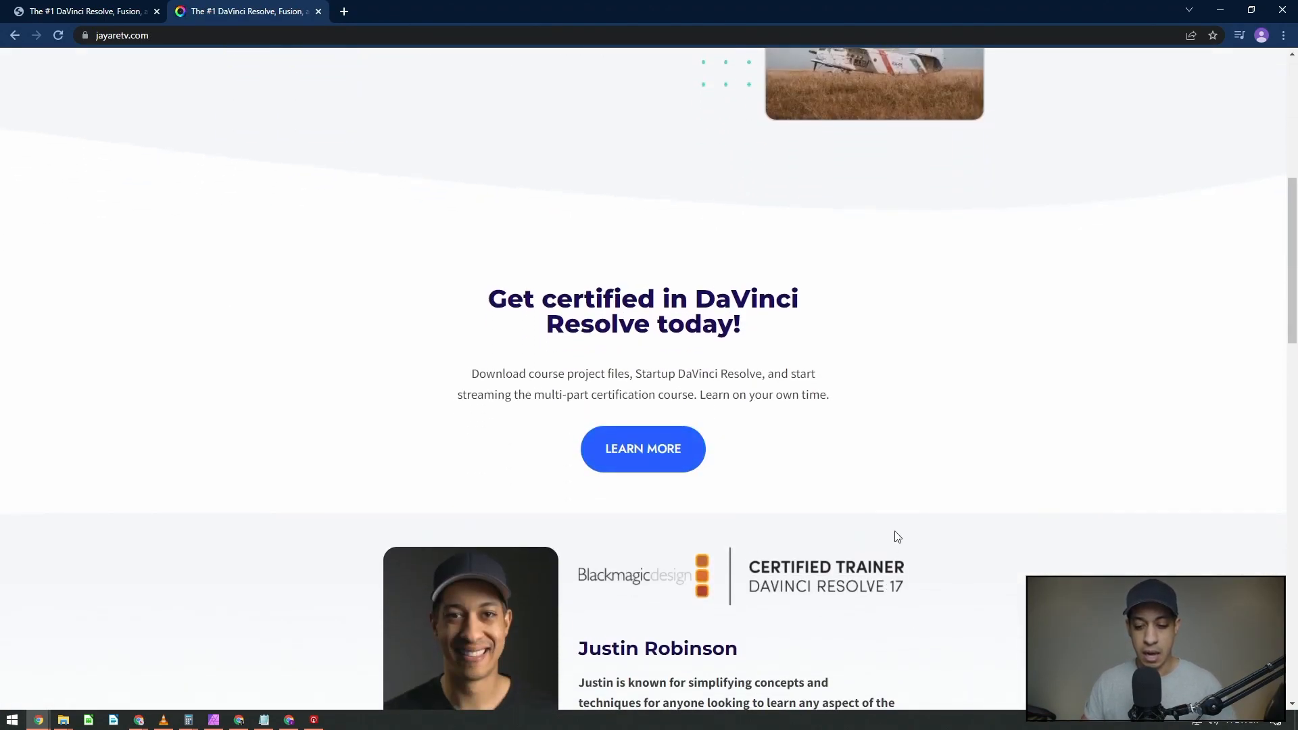
pyautogui.scroll(-3)
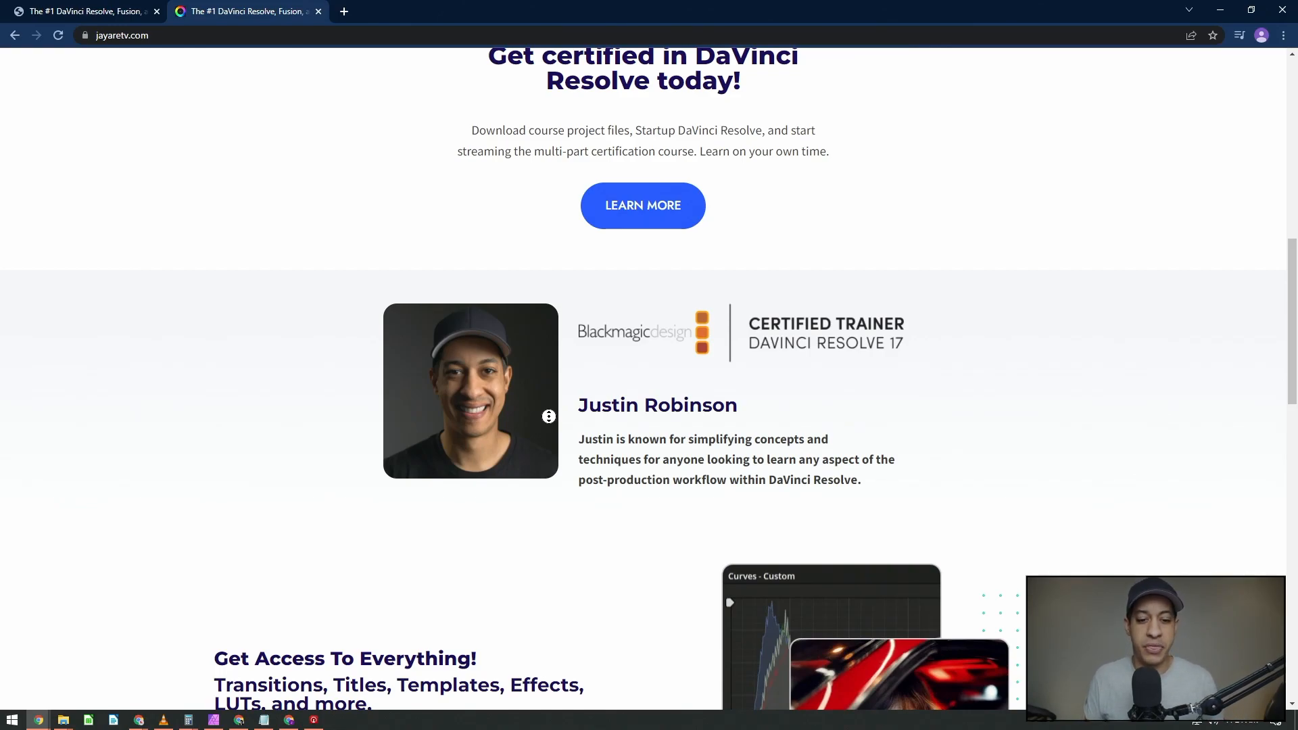
pyautogui.scroll(-3)
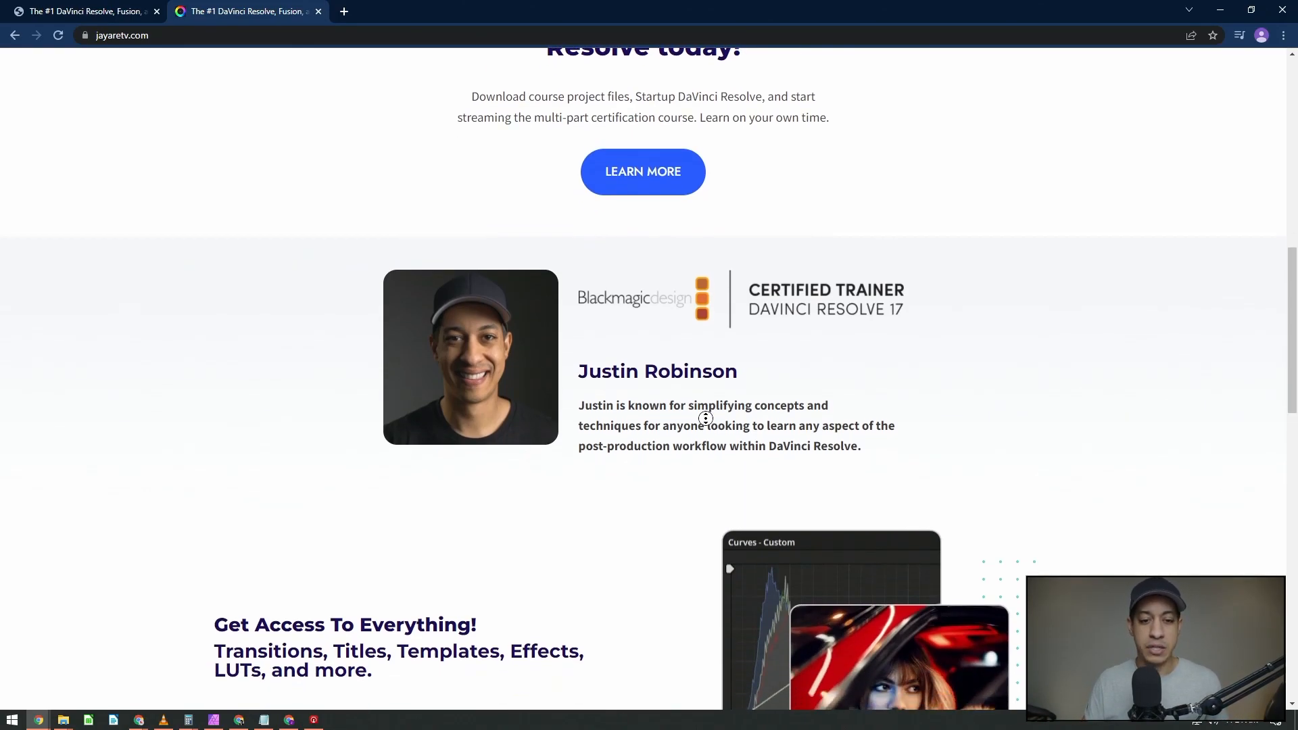
pyautogui.scroll(3)
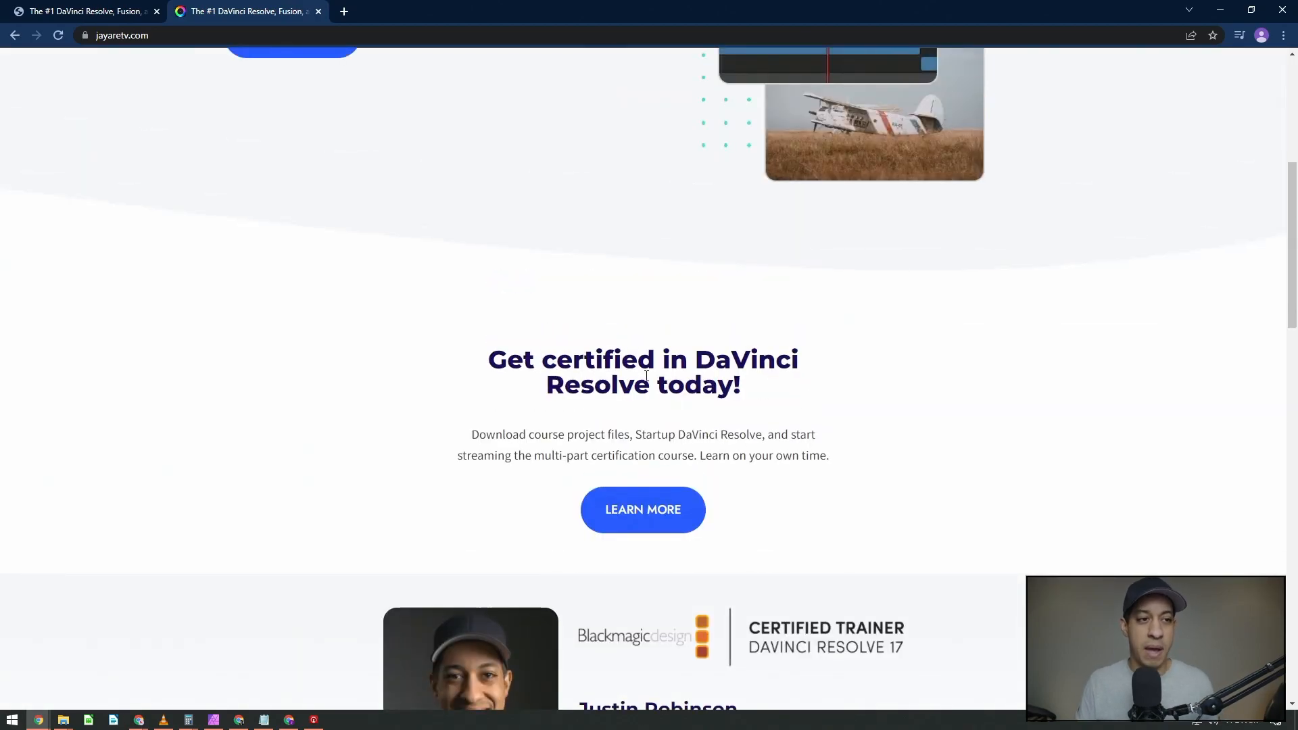
pyautogui.scroll(3)
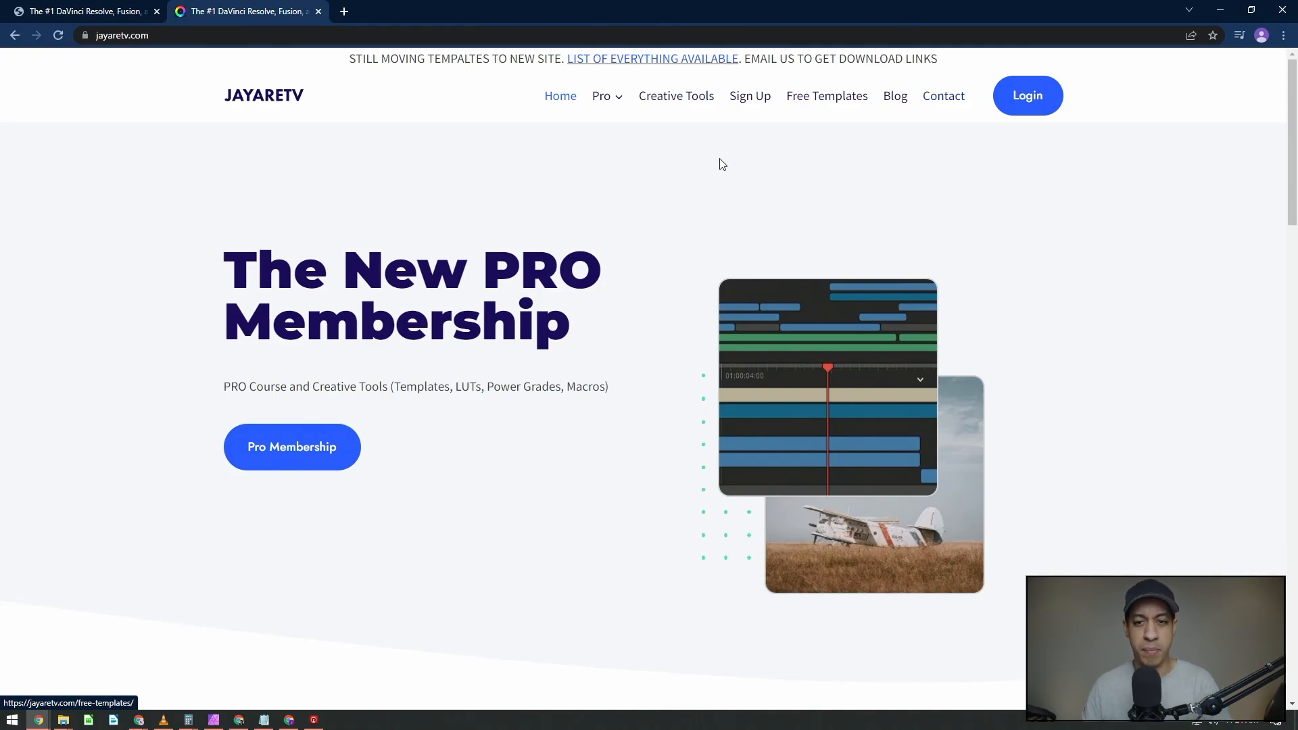
# Reopen the $20/$180 membership plans, then go to the Contact page.
pyautogui.click(292, 446)
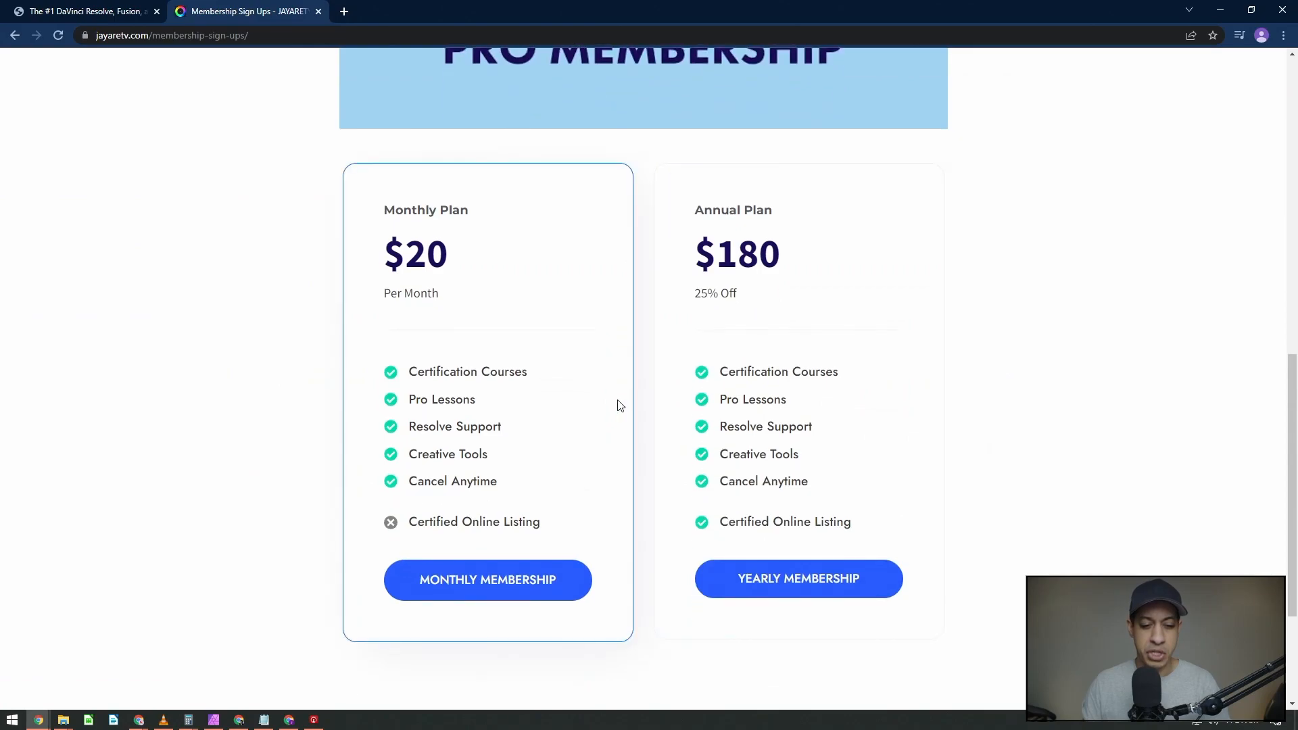
pyautogui.moveTo(488, 428)
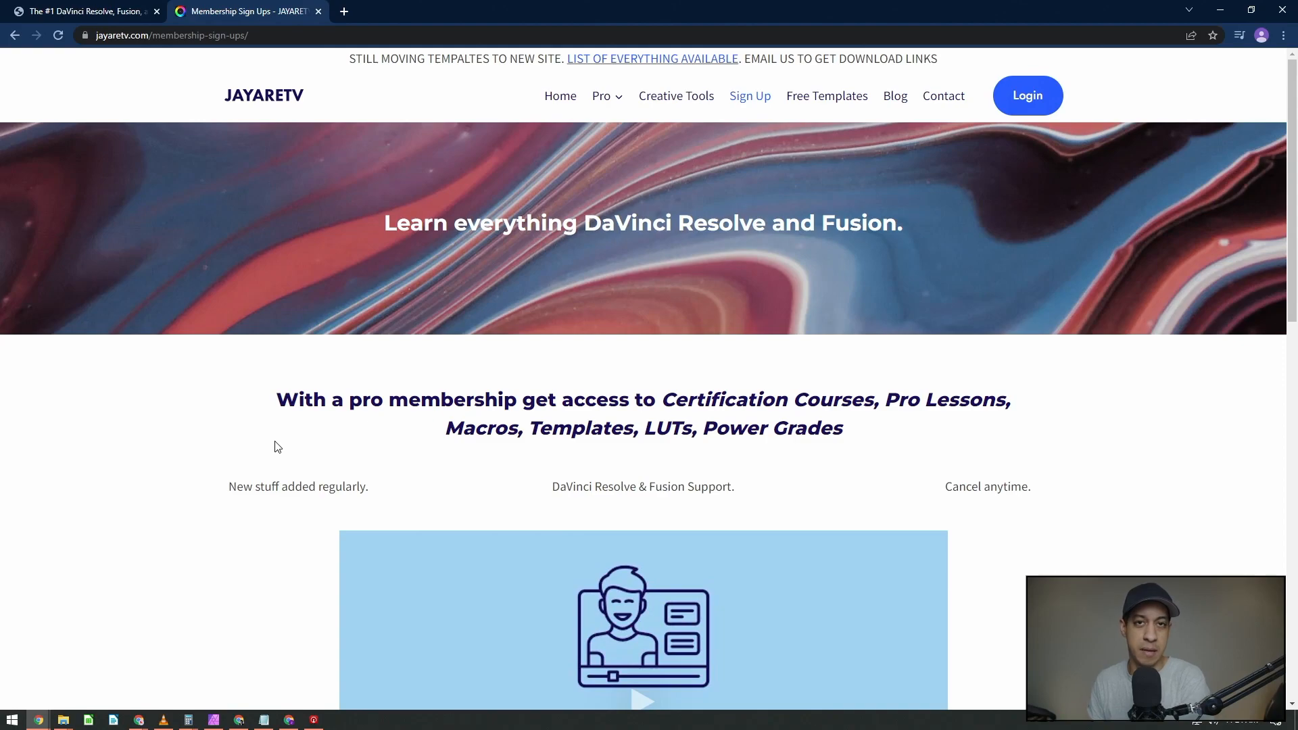
pyautogui.moveTo(608, 640)
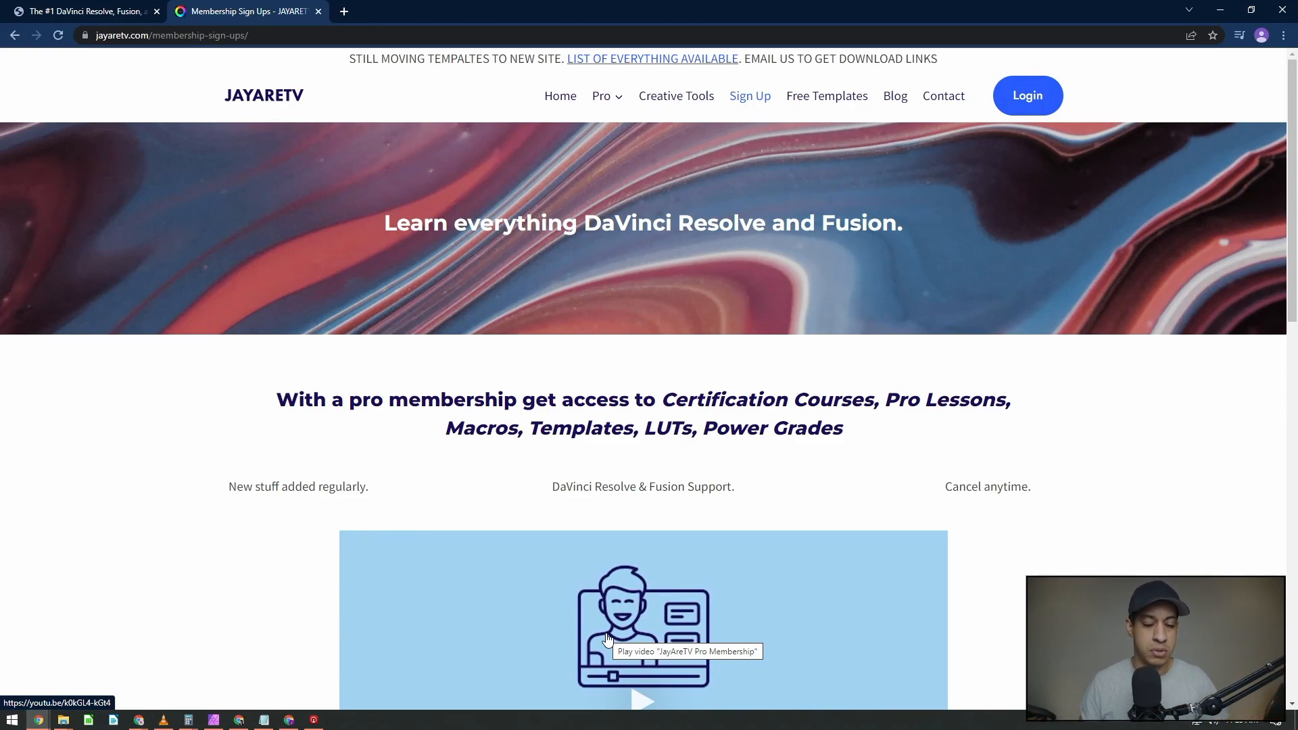
pyautogui.click(942, 96)
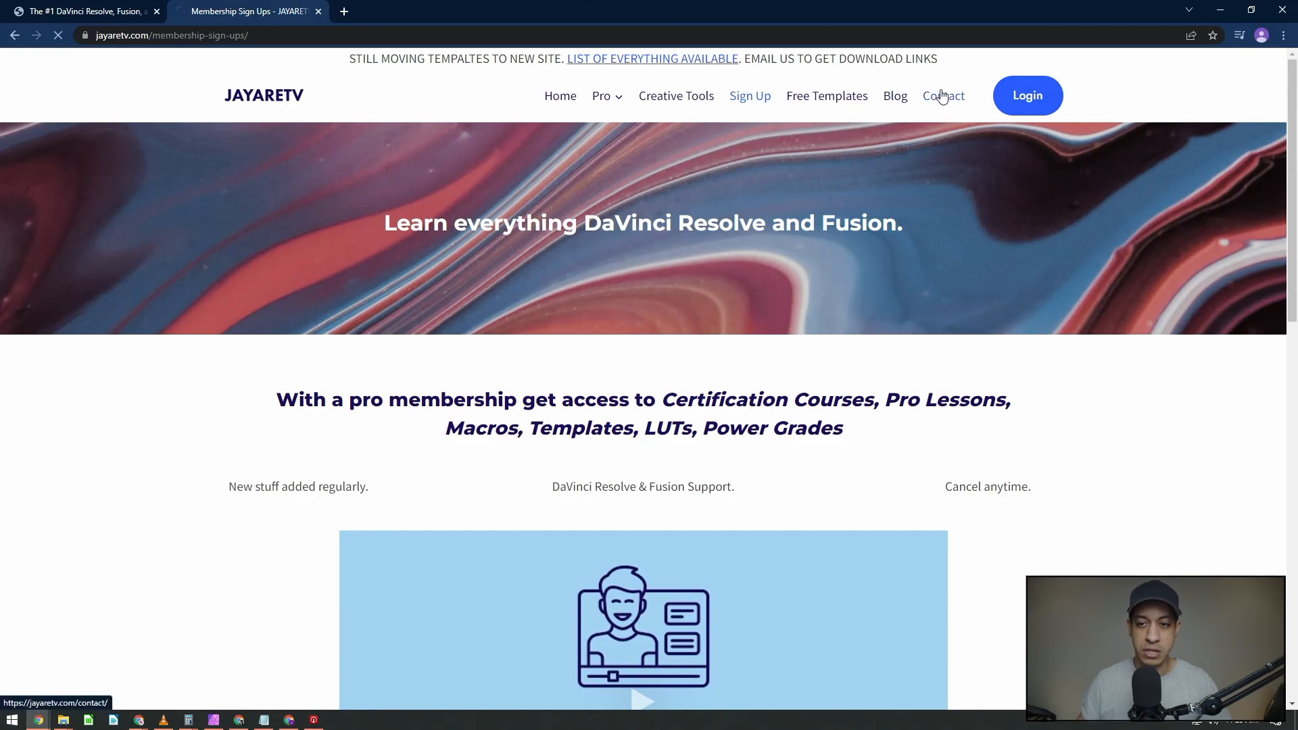